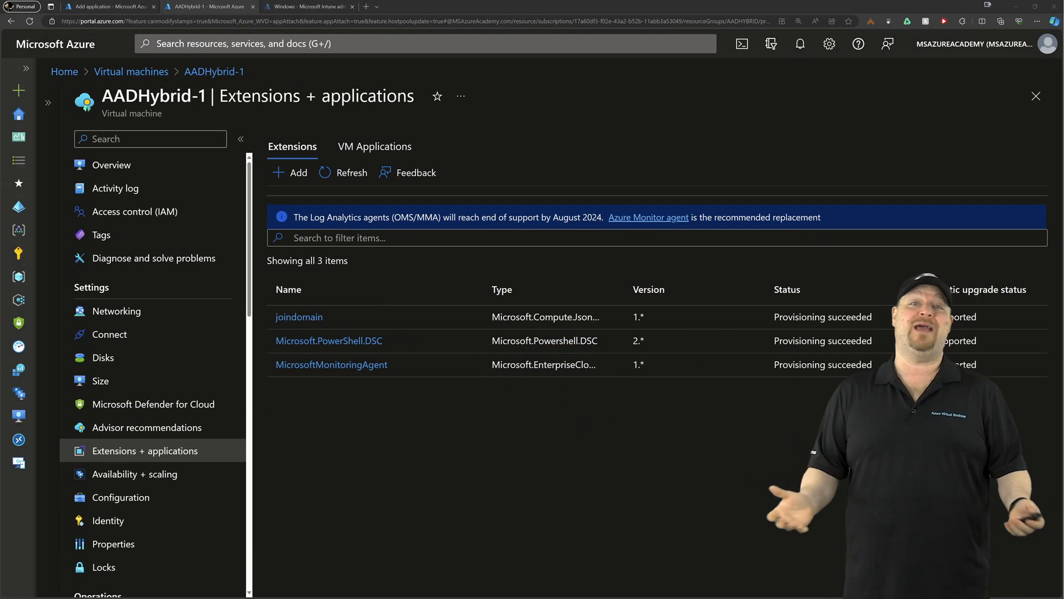
- Switch from the VM's Extensions + applications list to the Microsoft Store Apps catalogue
{"action": "left_click", "coordinate": [375, 146]}
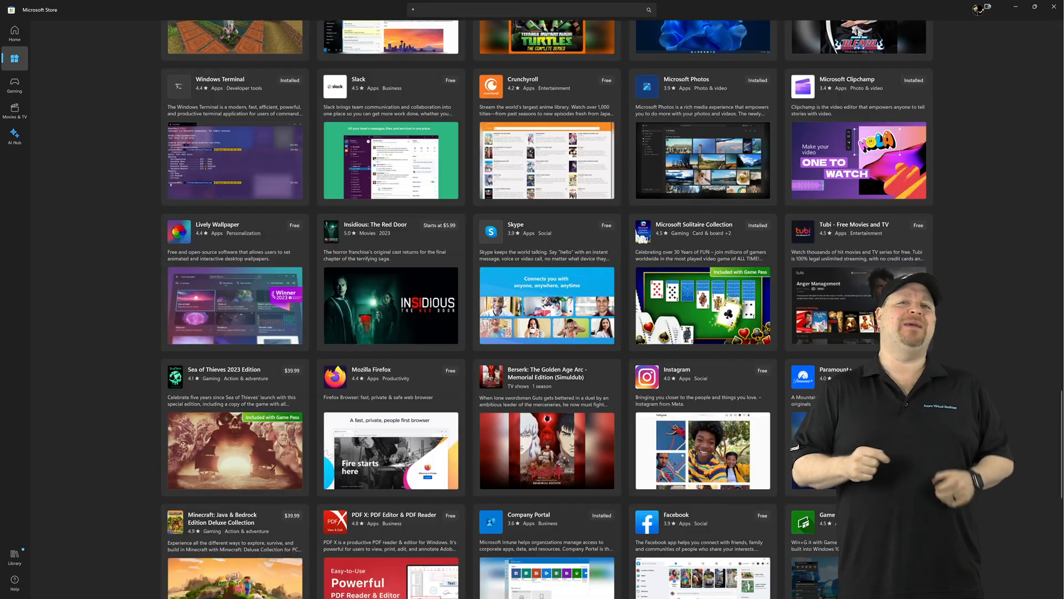
- Scroll down through the Microsoft Store app listings
{"action": "scroll", "scroll_direction": "down", "scroll_amount": 3}
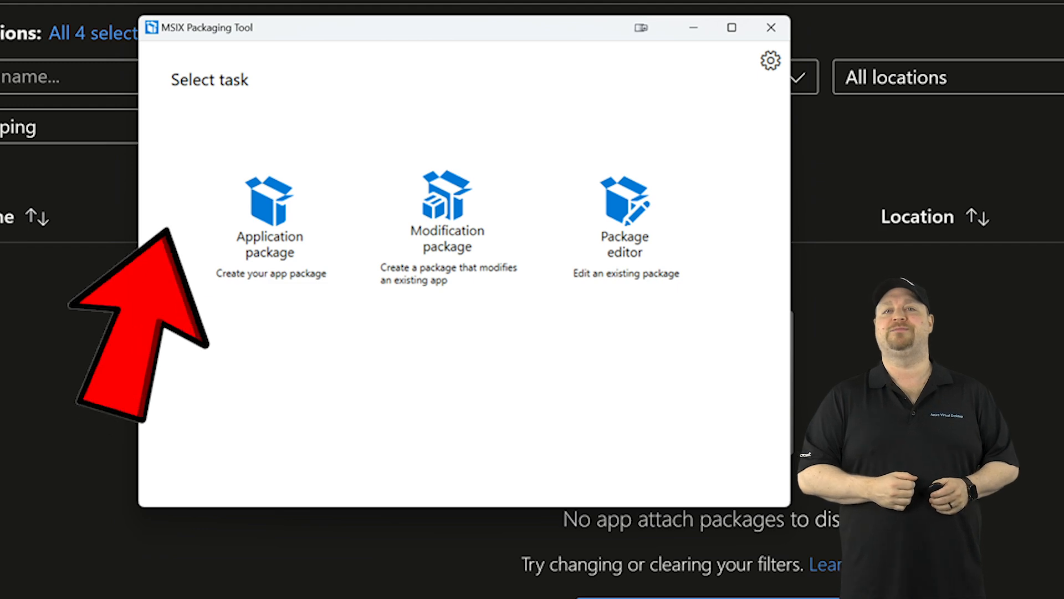
- Start a new application package built on this computer, targeting the NotePad++.exe installer
{"action": "left_click", "coordinate": [270, 211]}
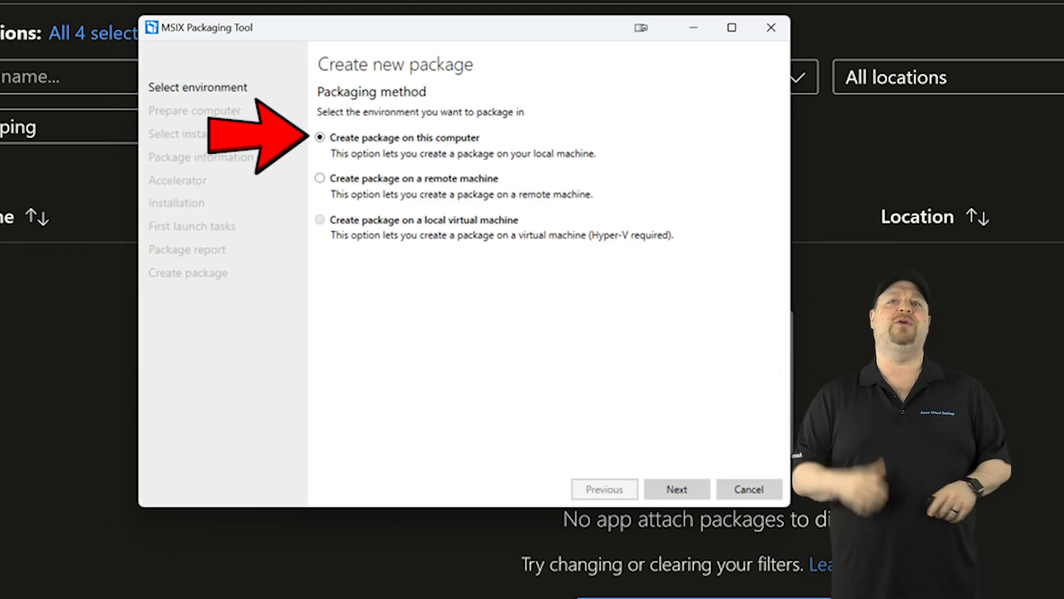
{"action": "left_click", "coordinate": [676, 489]}
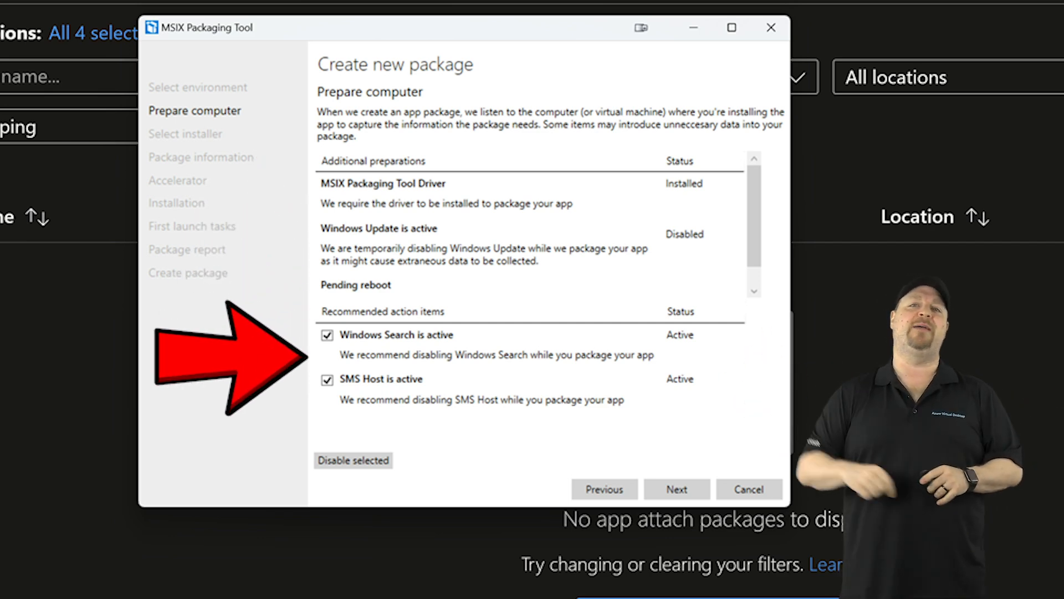
{"action": "left_click", "coordinate": [352, 460]}
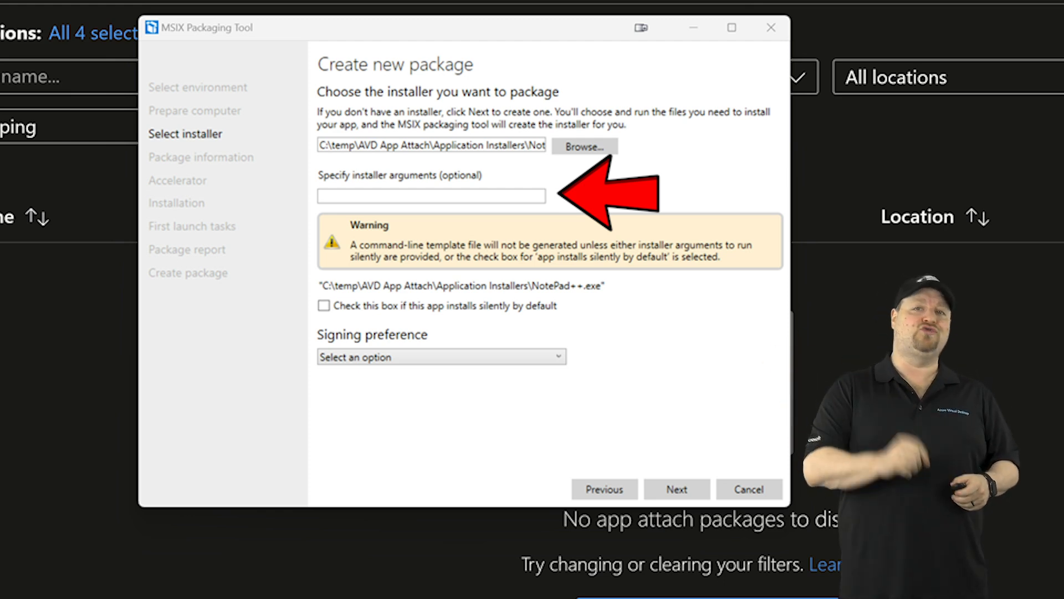
- Sign the package with the MSAA-CodeSigning.pfx certificate
{"action": "left_click", "coordinate": [440, 356]}
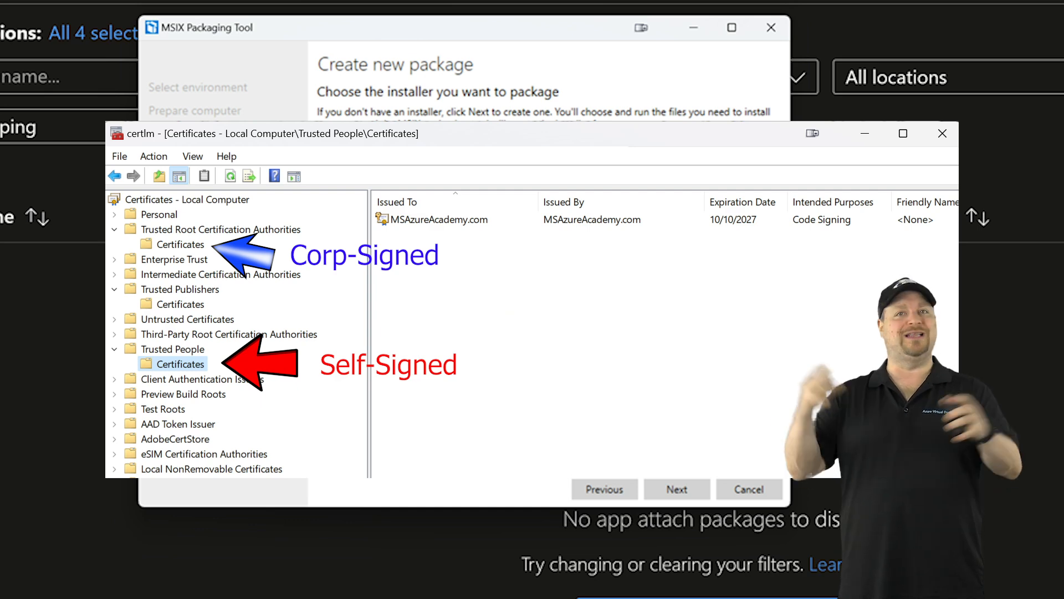
{"action": "left_click", "coordinate": [442, 357]}
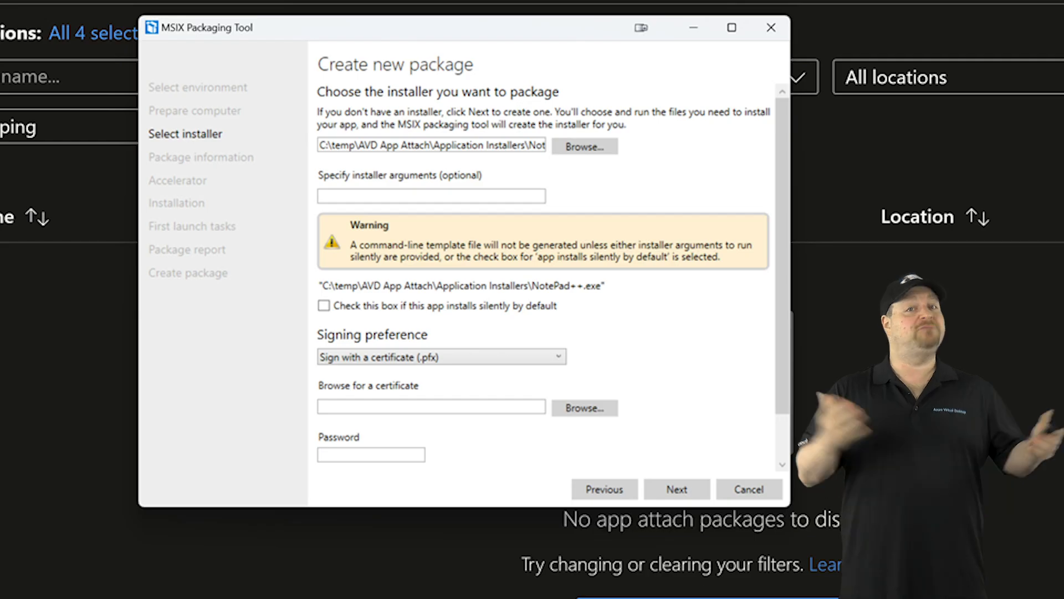
{"action": "left_click", "coordinate": [583, 408]}
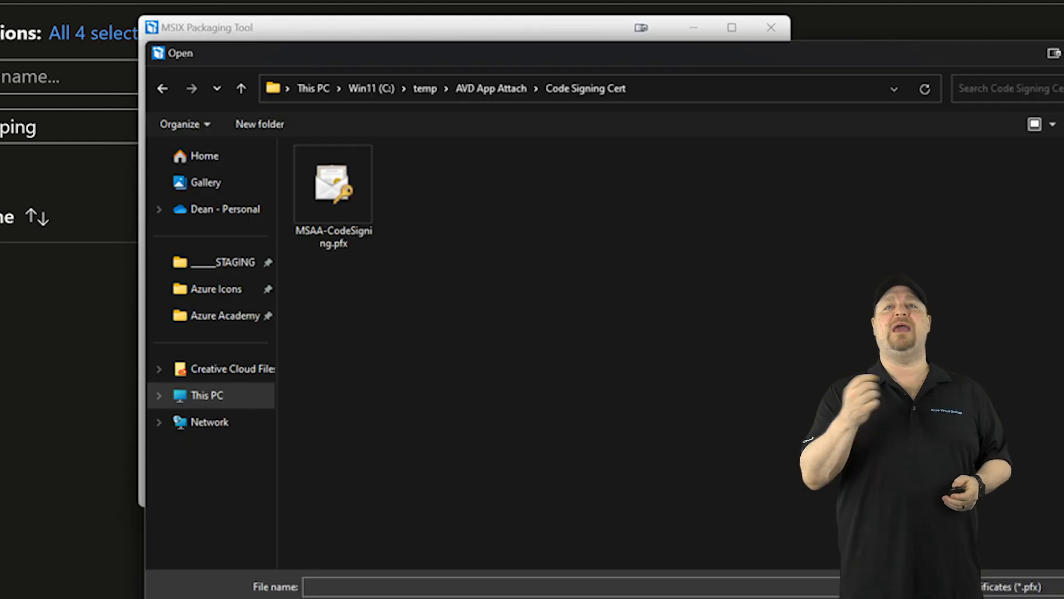
{"action": "double_click", "coordinate": [333, 184]}
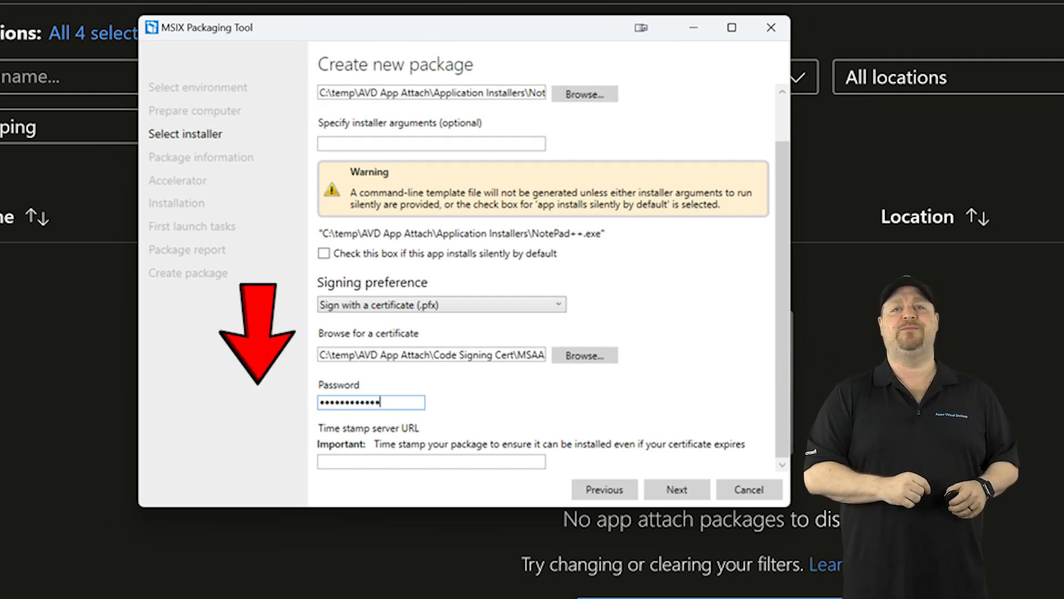
- Name the package NotePad++ with its publisher and version 7.9.5.0
{"action": "left_click", "coordinate": [677, 489]}
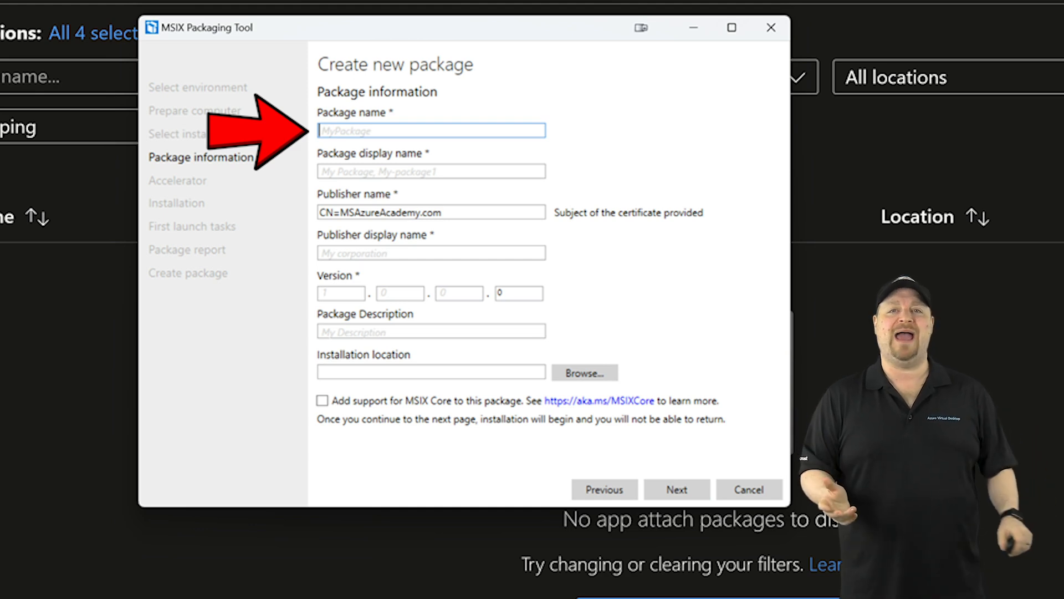
{"action": "type", "text": "NotePad++"}
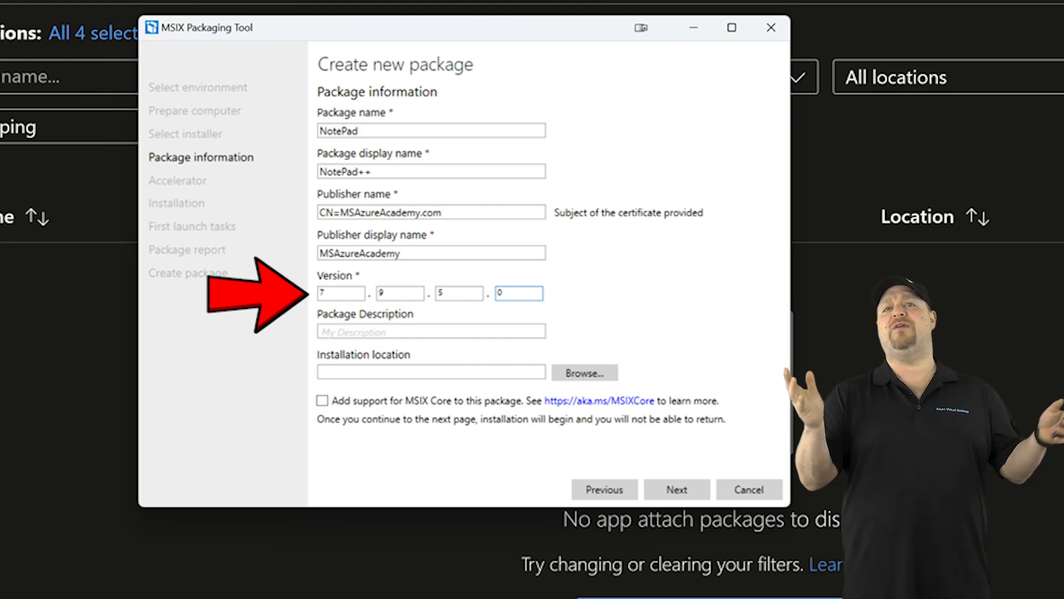
{"action": "left_click", "coordinate": [676, 490]}
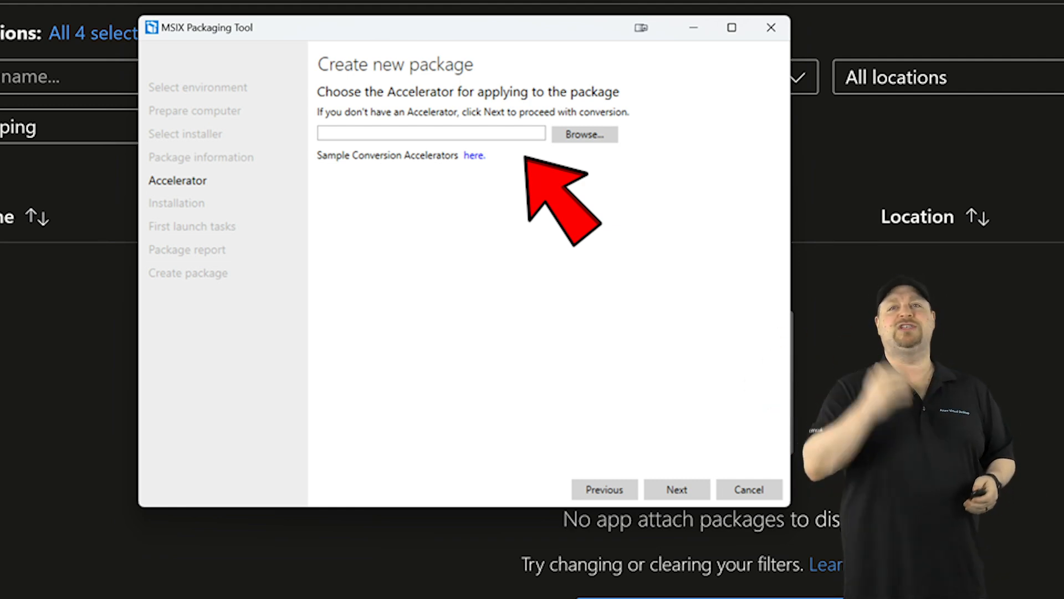
- Skip the accelerator and install Notepad++ 7.9.5 in English with default components
{"action": "left_click", "coordinate": [676, 490]}
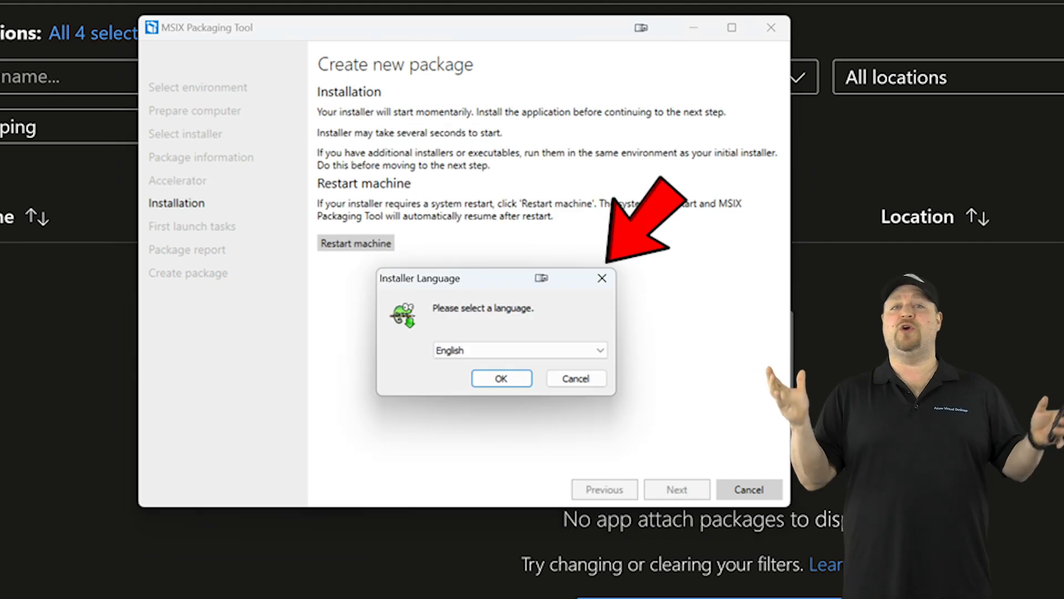
{"action": "left_click", "coordinate": [501, 378]}
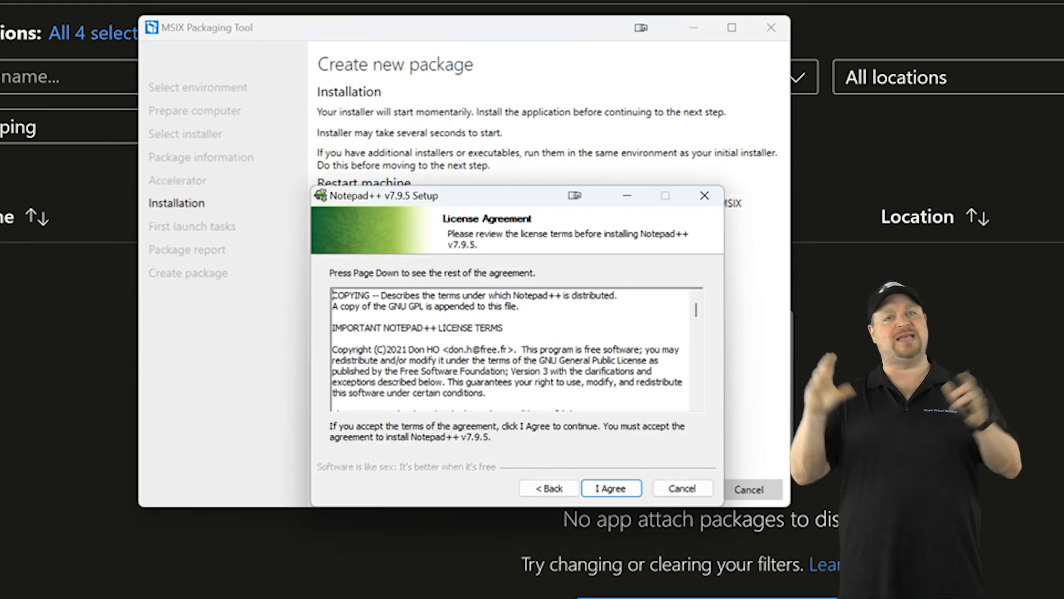
{"action": "left_click", "coordinate": [610, 488]}
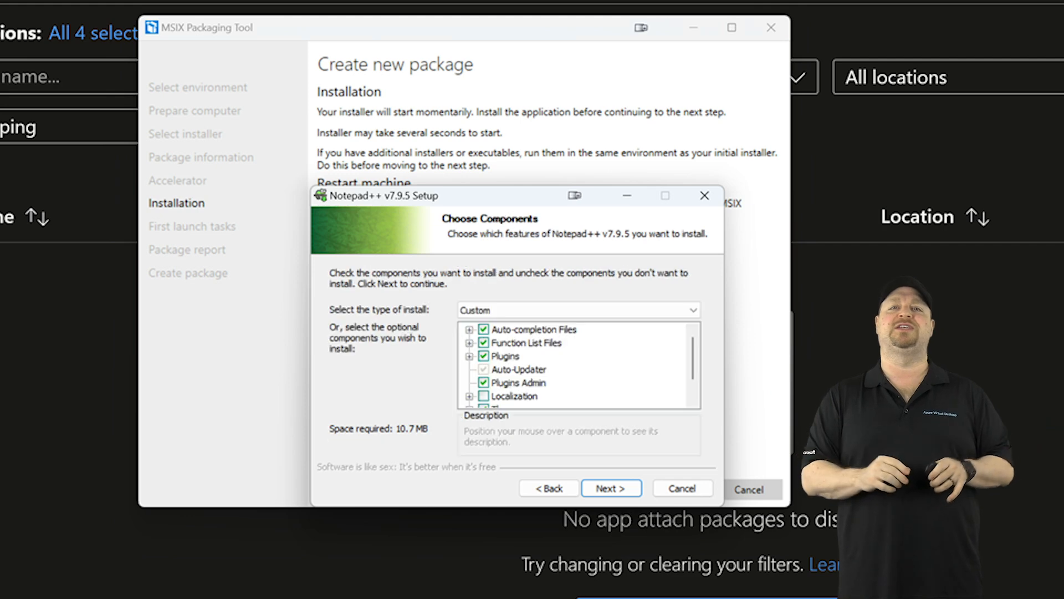
{"action": "left_click", "coordinate": [609, 488]}
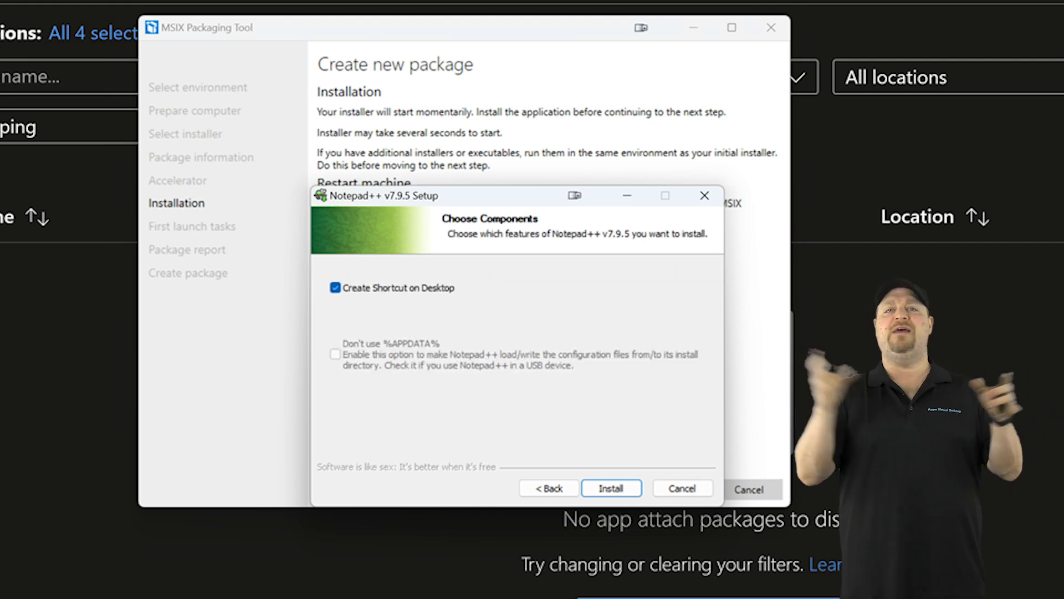
{"action": "left_click", "coordinate": [609, 487]}
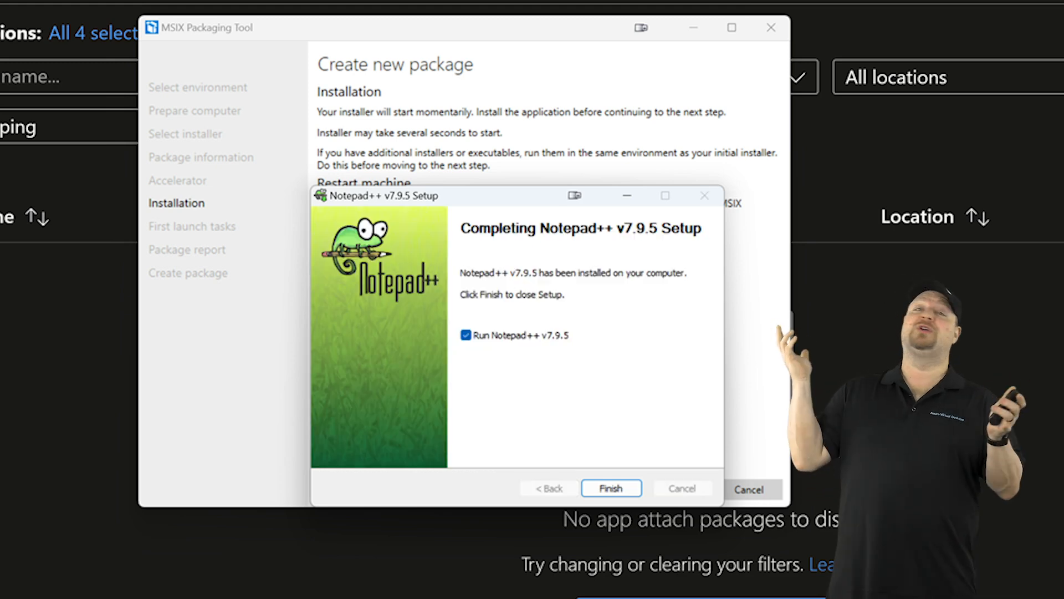
{"action": "left_click", "coordinate": [610, 488]}
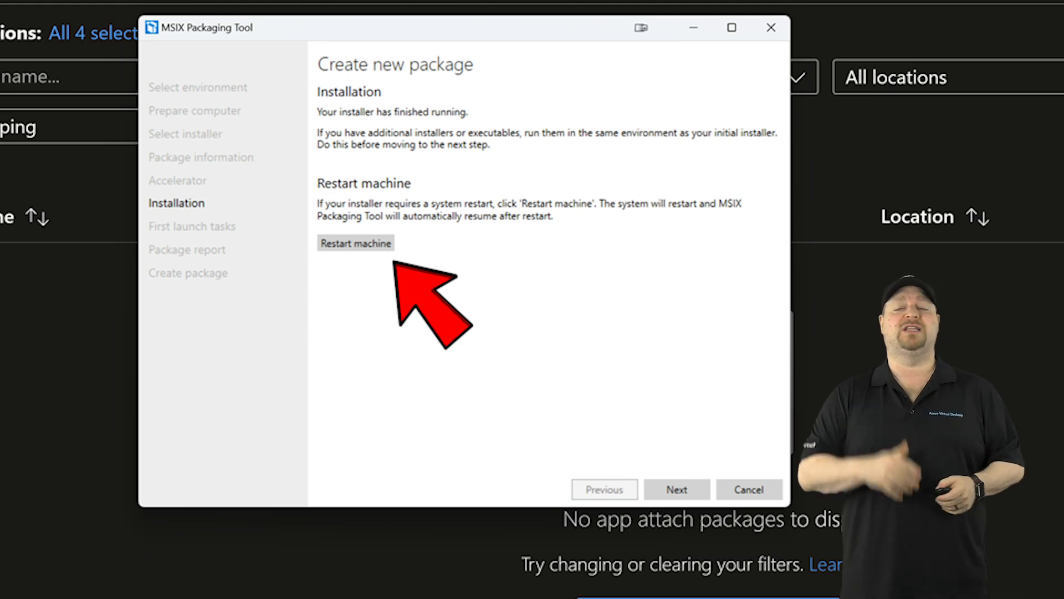
- Confirm first launch tasks, pass the package report, and create the package on e:\OneDrive\Desktop
{"action": "left_click", "coordinate": [676, 489]}
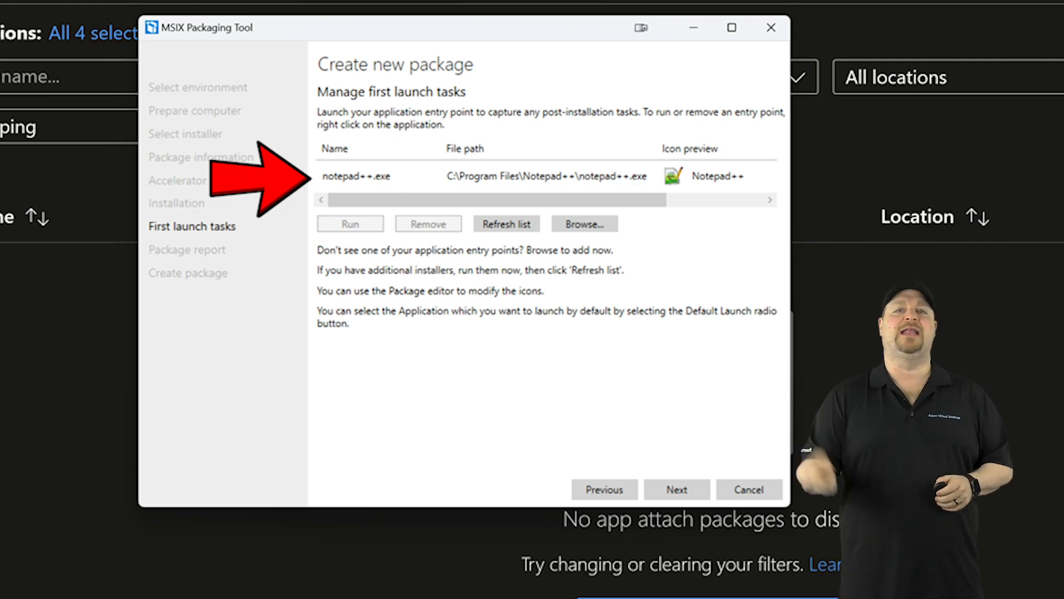
{"action": "left_click", "coordinate": [676, 490]}
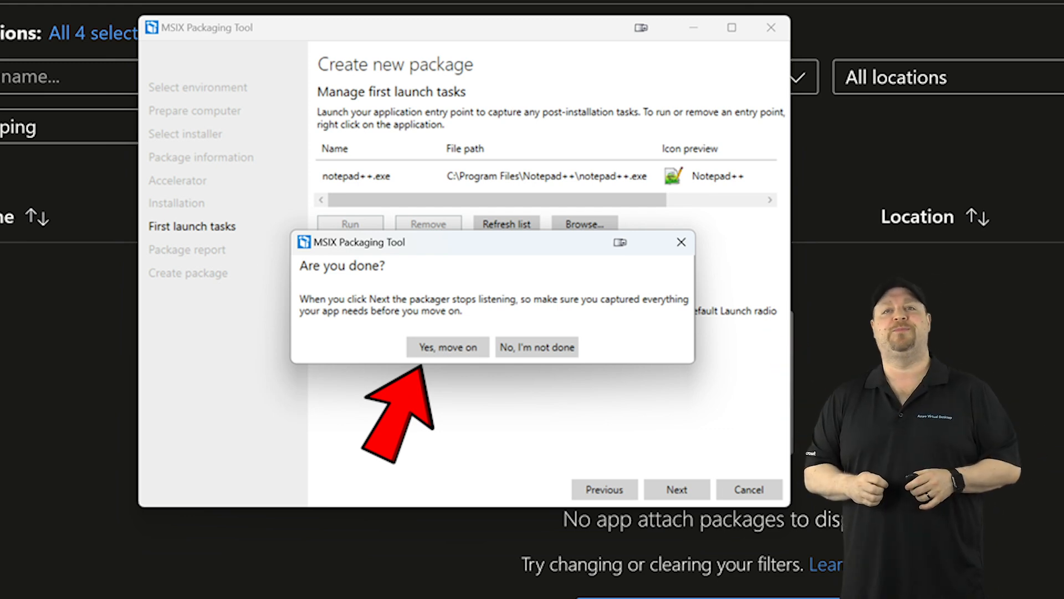
{"action": "left_click", "coordinate": [447, 347]}
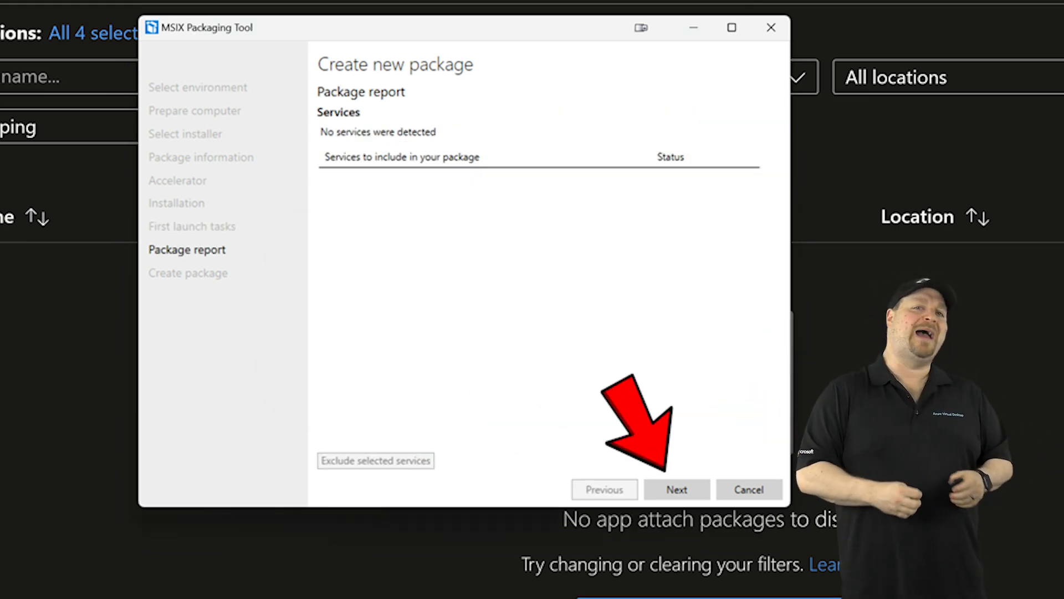
{"action": "left_click", "coordinate": [676, 490]}
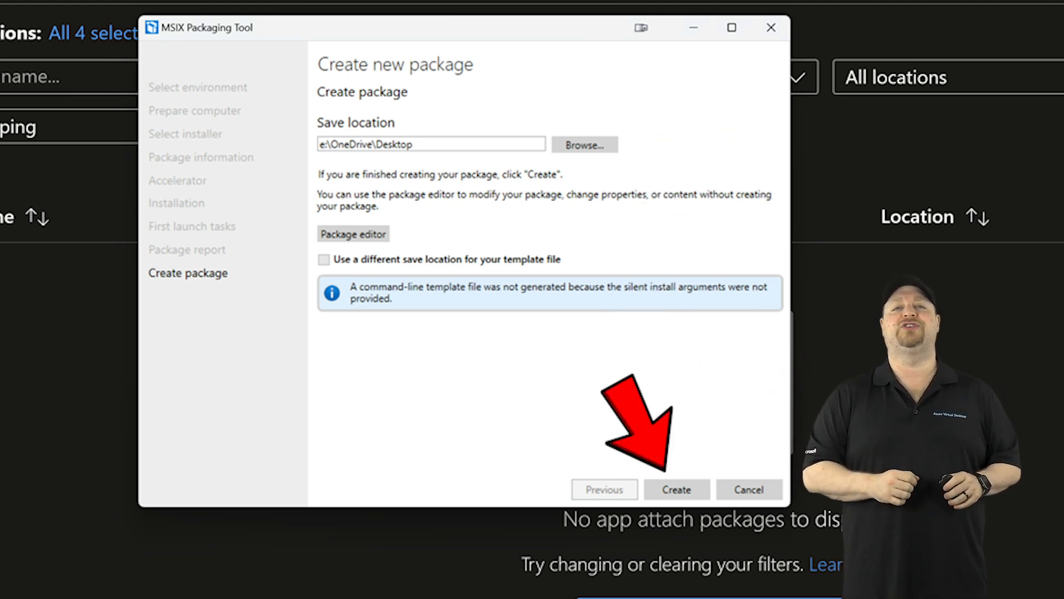
{"action": "left_click", "coordinate": [676, 489]}
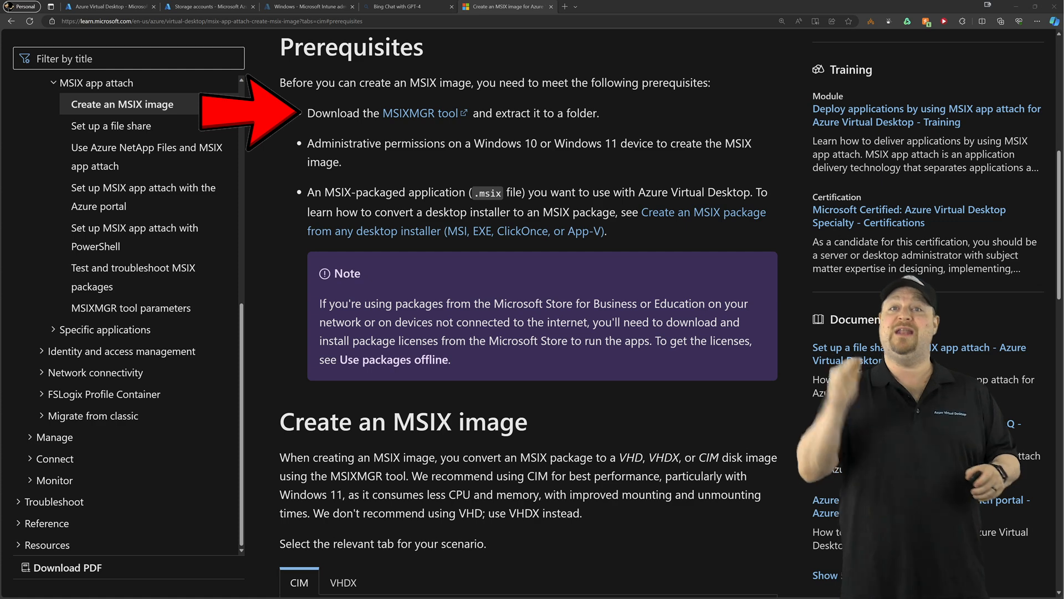
- Scroll the Create an MSIX image article past Prerequisites to the CIM instructions
{"action": "scroll", "scroll_direction": "down", "scroll_amount": 3}
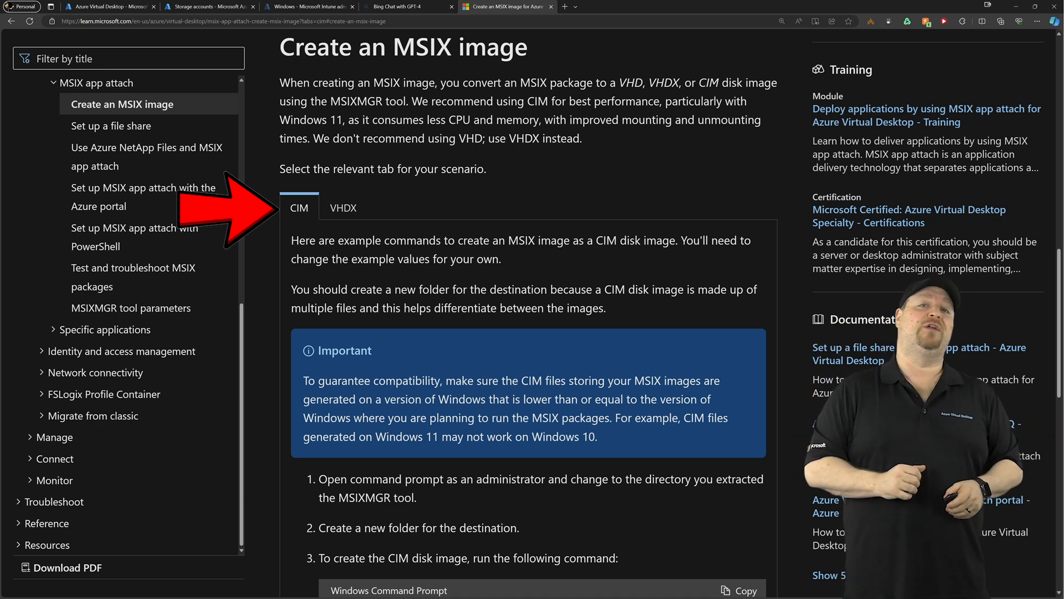
{"action": "scroll", "scroll_direction": "down", "scroll_amount": 3}
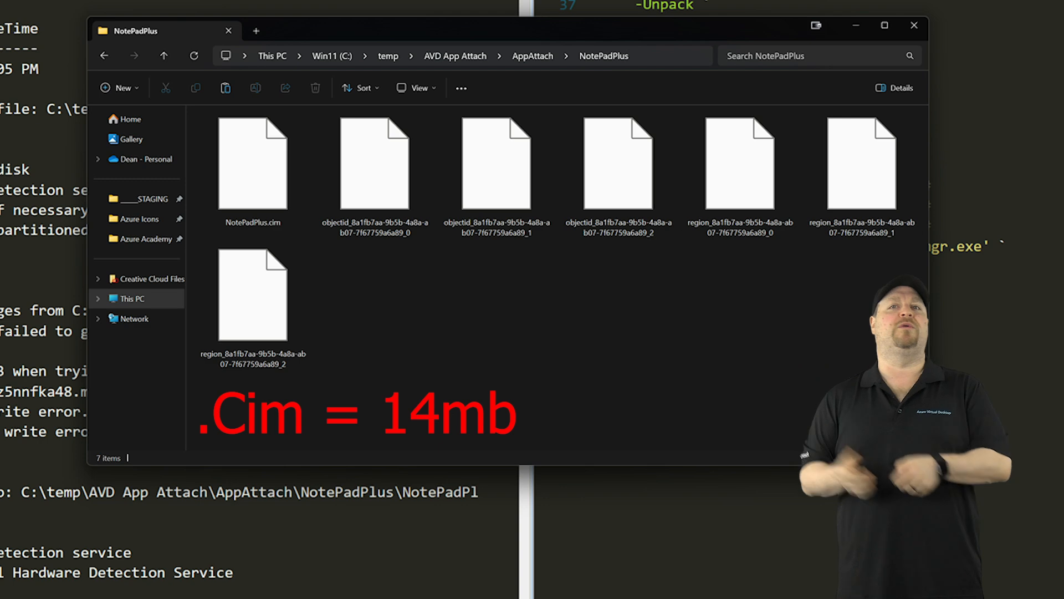
- Search File Explorer for *.vhdx image files
{"action": "type", "text": "*.vhdx"}
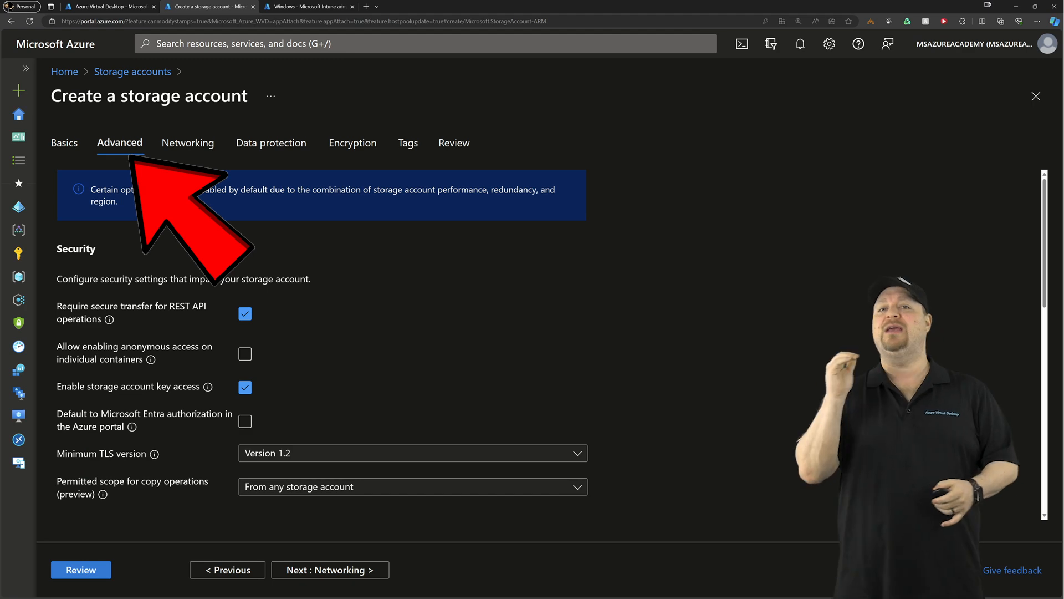
- Enable large file shares on the new storage account's Advanced tab
{"action": "scroll", "scroll_direction": "down", "scroll_amount": 3}
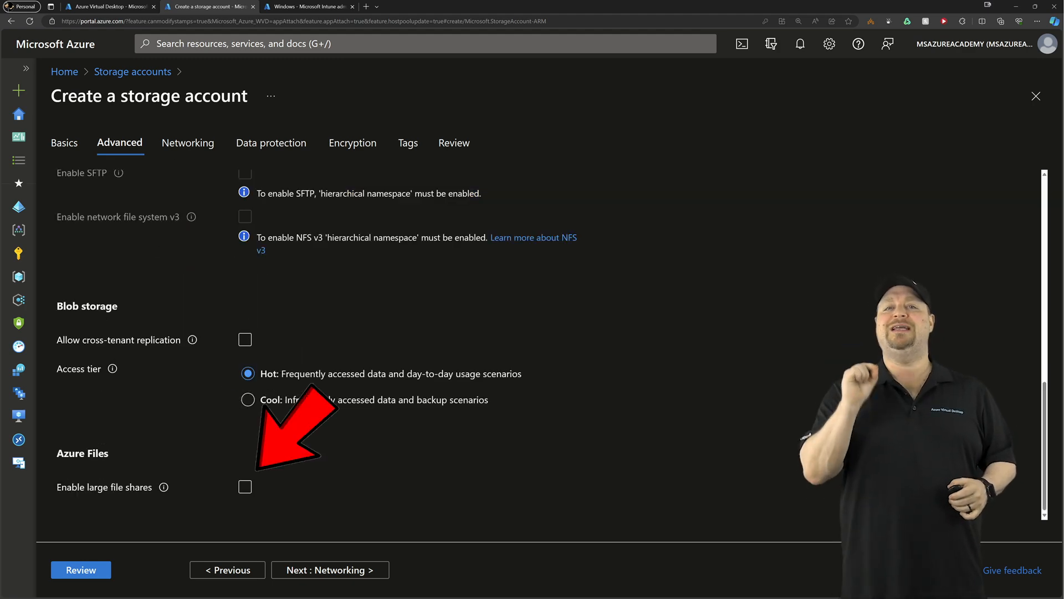
{"action": "left_click", "coordinate": [244, 486]}
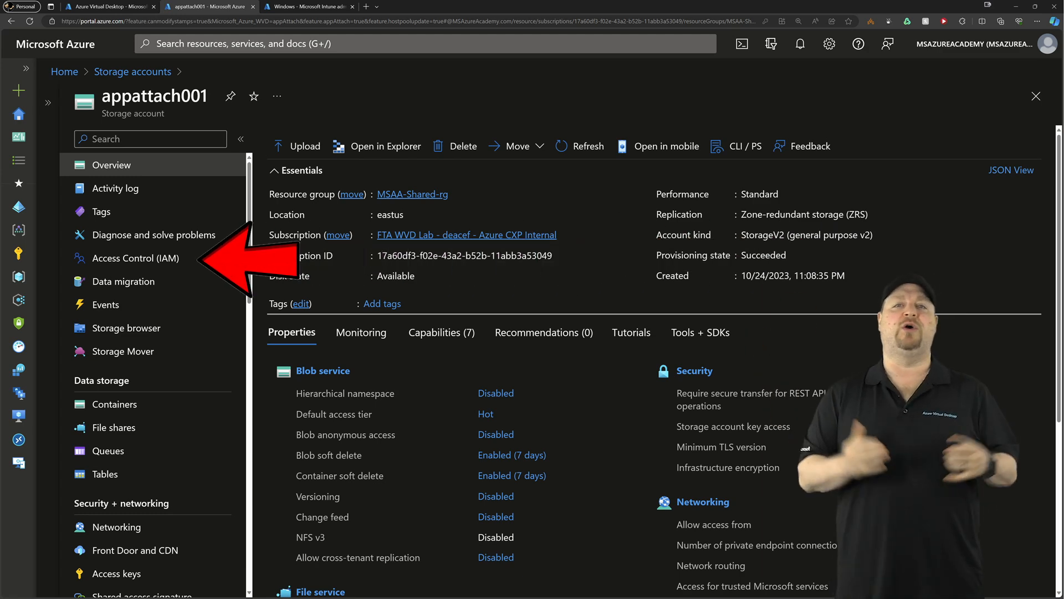
- Check large file shares in Configuration, then open the file shares' Identity-based access settings
{"action": "left_click", "coordinate": [122, 256]}
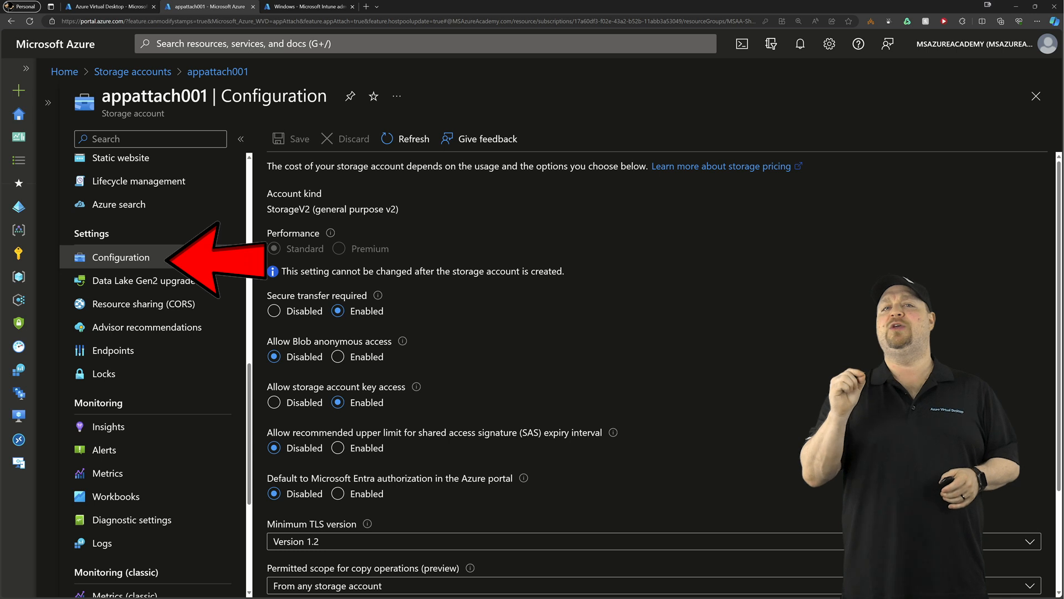
{"action": "scroll", "scroll_direction": "down", "scroll_amount": 3}
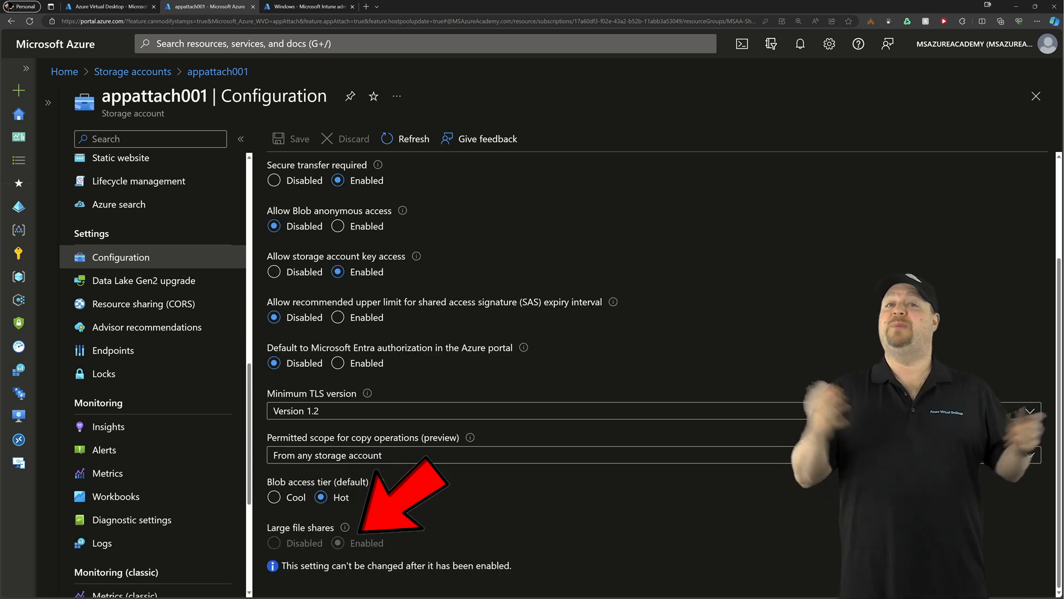
{"action": "left_click", "coordinate": [113, 427]}
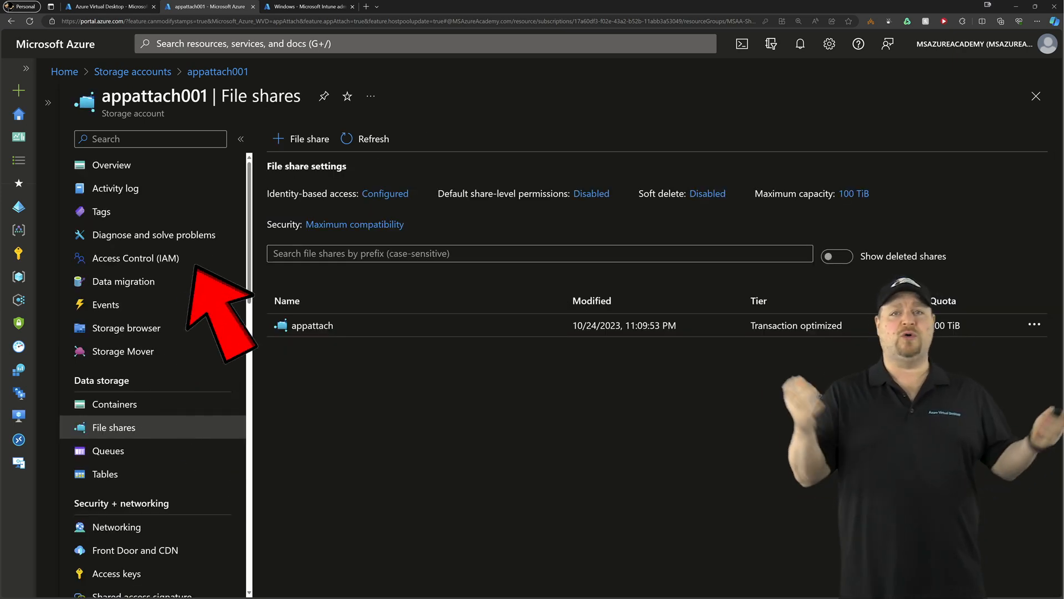
{"action": "left_click", "coordinate": [300, 139]}
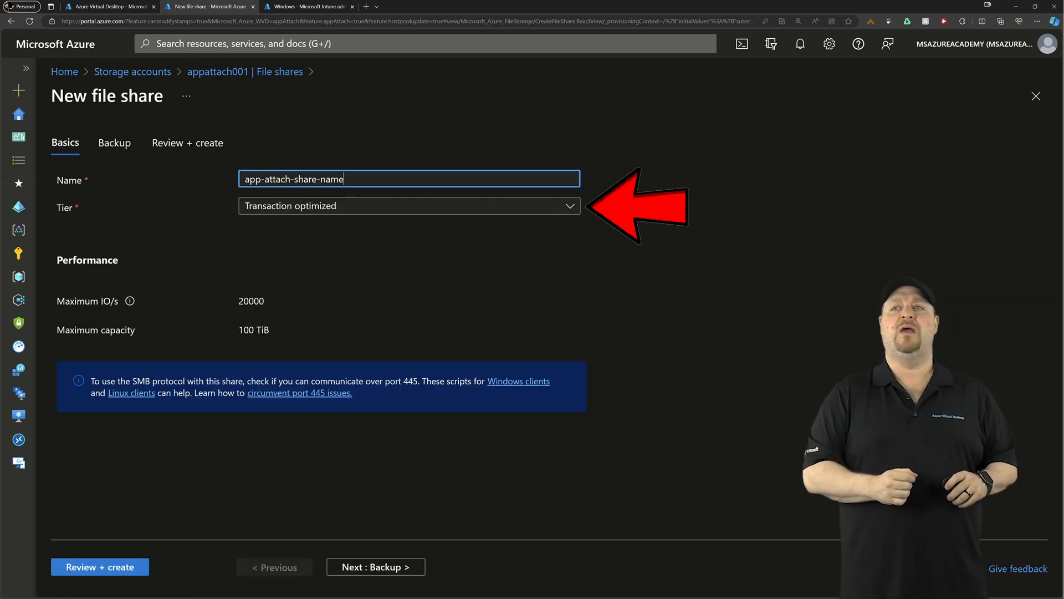
{"action": "left_click", "coordinate": [408, 206]}
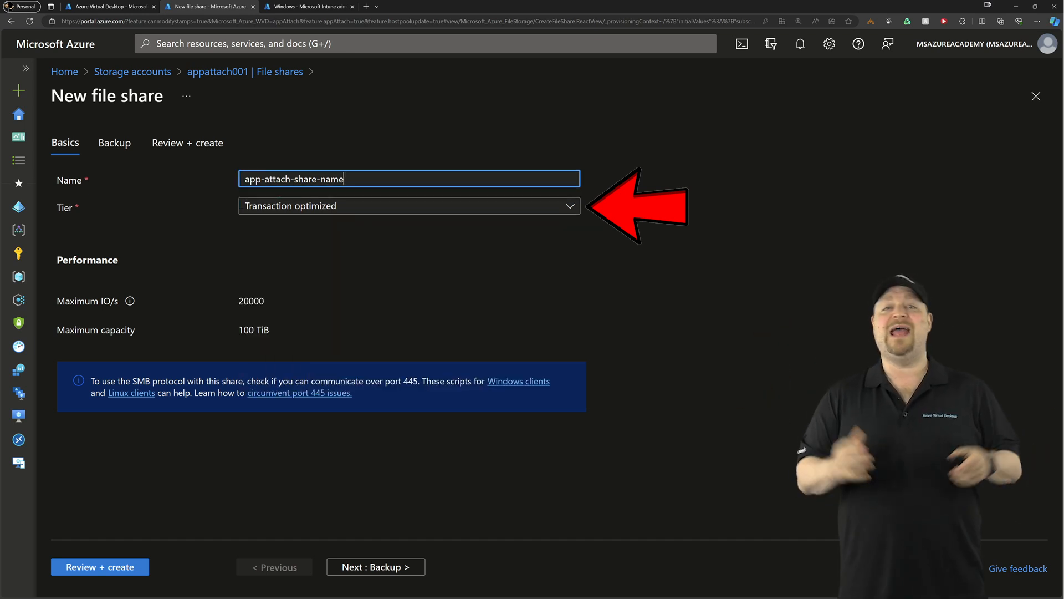
{"action": "left_click", "coordinate": [114, 142]}
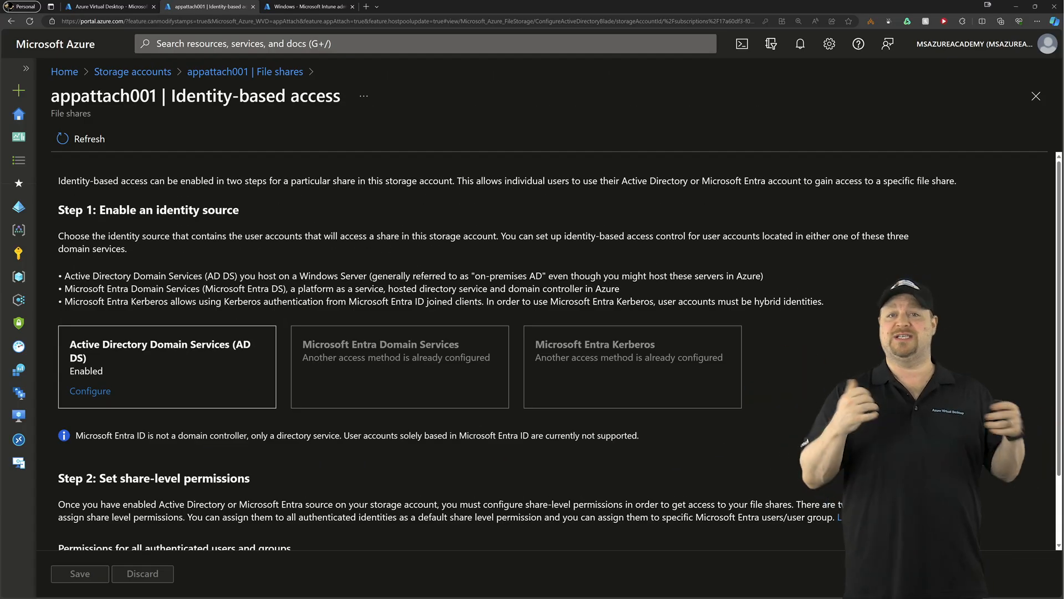
- Leave Identity-based access and return to the appattach001 storage account overview
{"action": "left_click", "coordinate": [89, 391]}
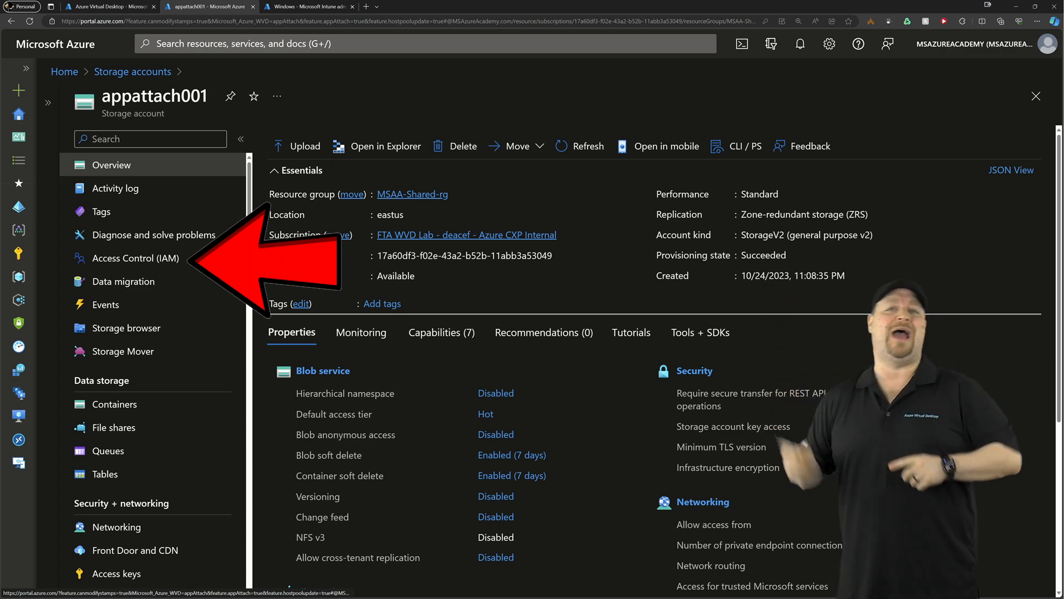
- Check the storage account's IAM role assignments, then open the appattach file share
{"action": "left_click", "coordinate": [131, 258]}
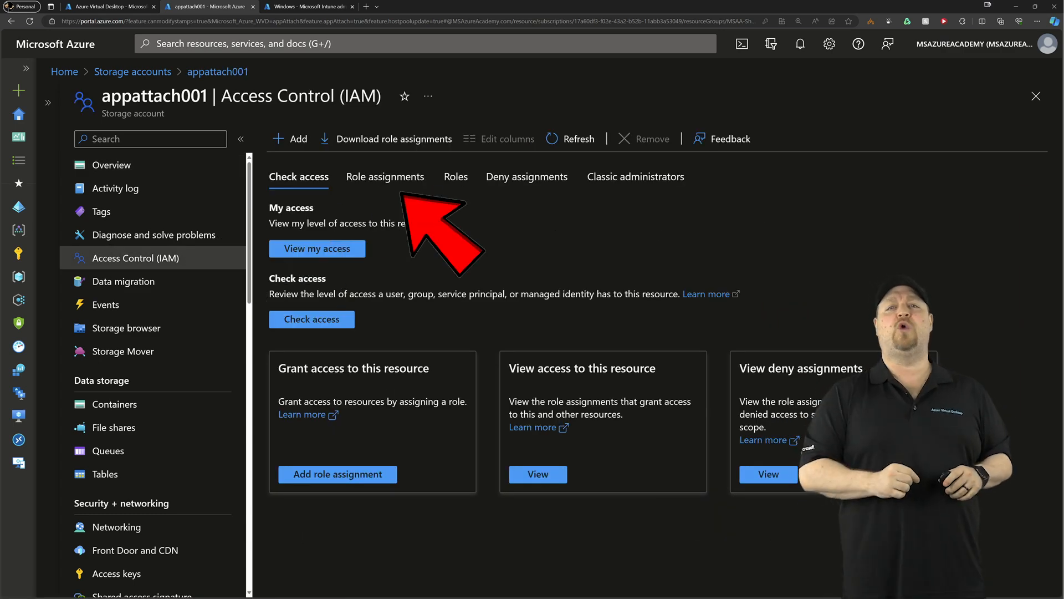
{"action": "left_click", "coordinate": [384, 176]}
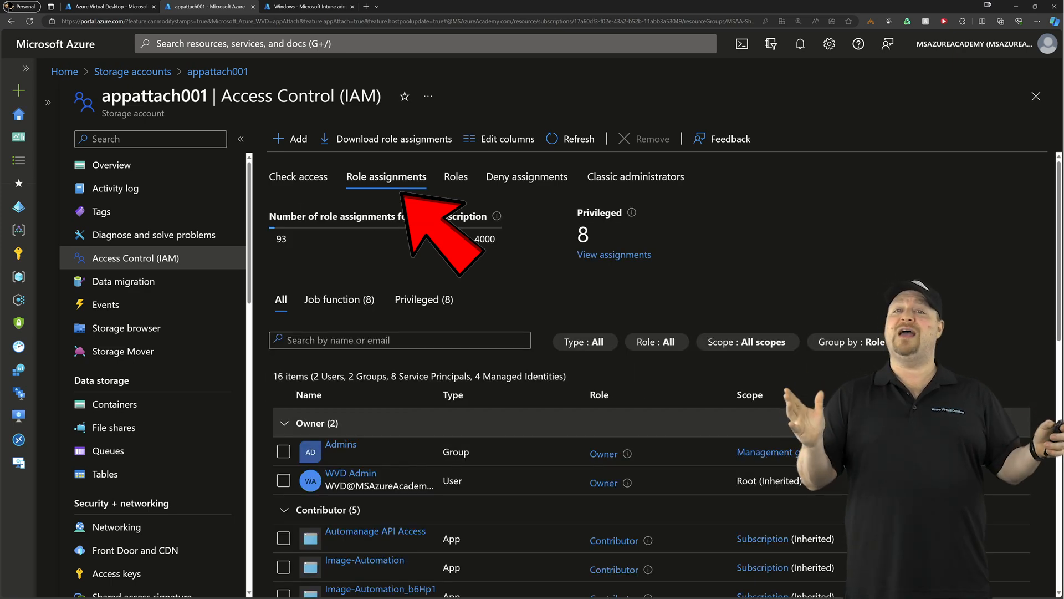
{"action": "left_click", "coordinate": [655, 342]}
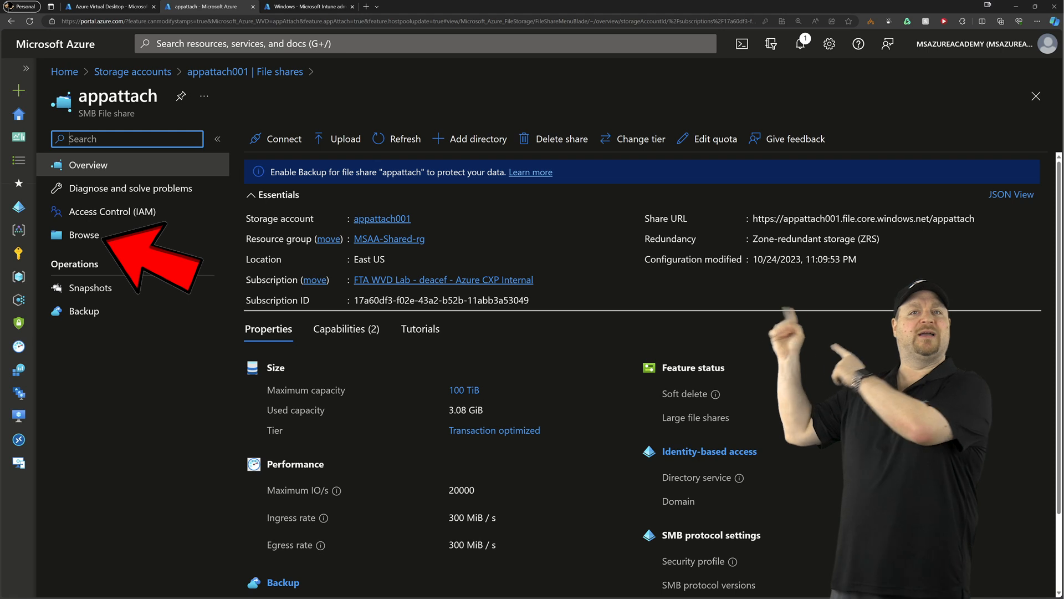
- Upload the NotePadPlus.vhdx image into the appattach share, then go to Azure Virtual Desktop
{"action": "left_click", "coordinate": [84, 234]}
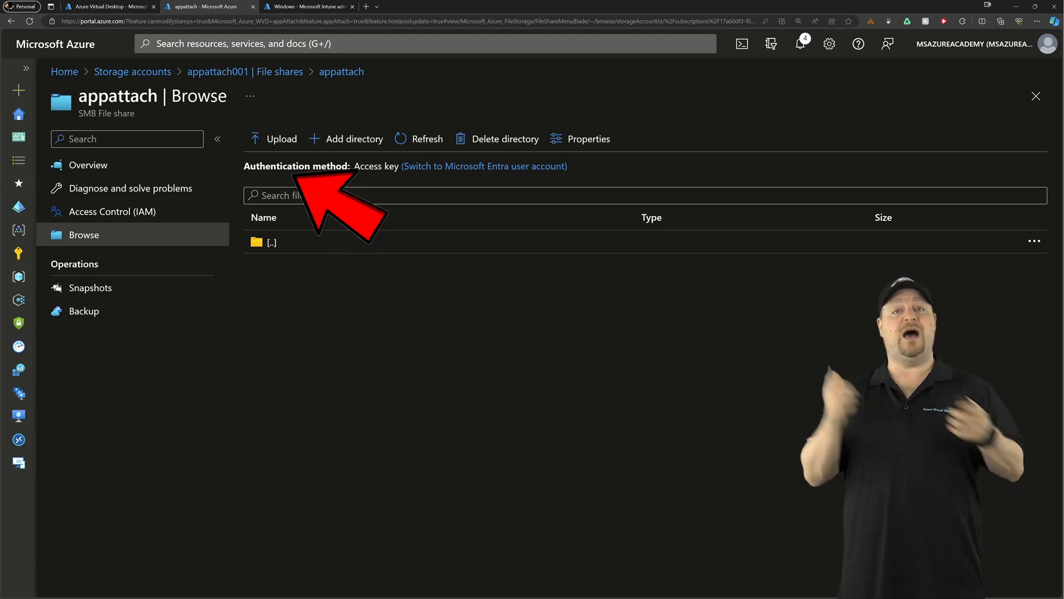
{"action": "left_click", "coordinate": [279, 138]}
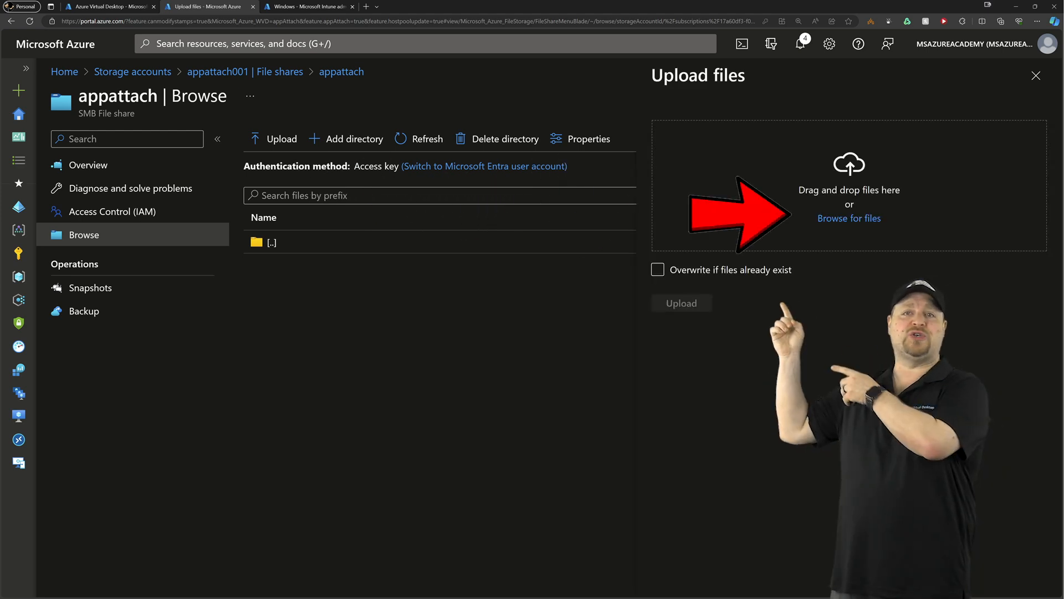
{"action": "left_click", "coordinate": [849, 218]}
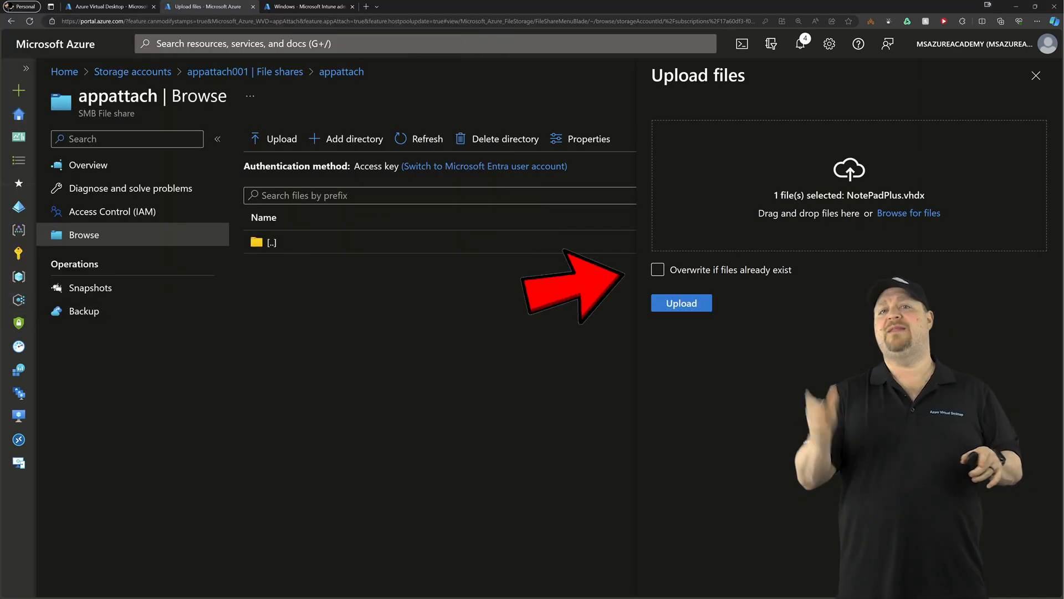
{"action": "left_click", "coordinate": [681, 302]}
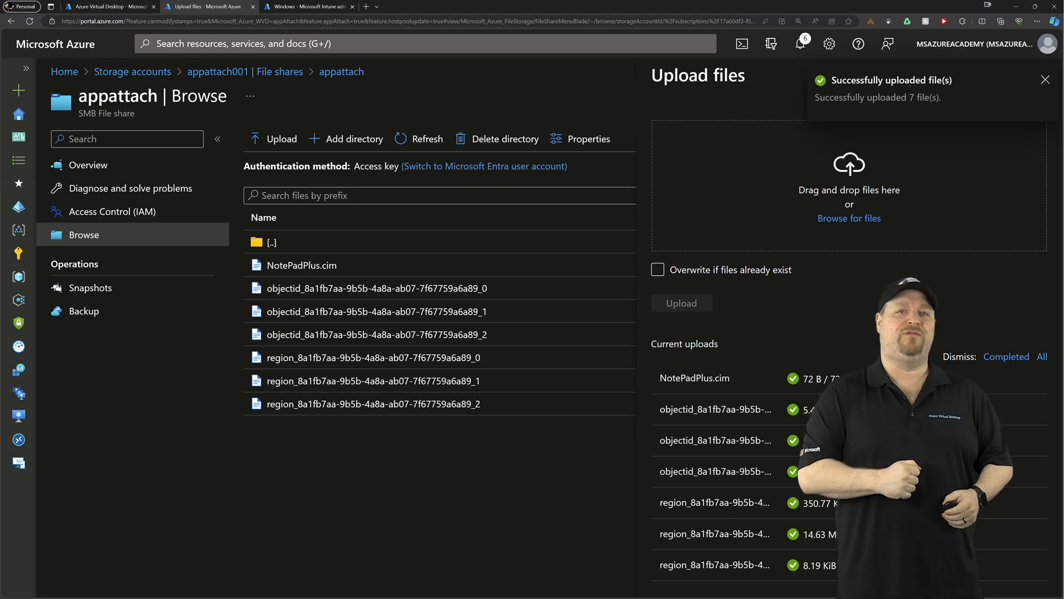
{"action": "left_click", "coordinate": [109, 6]}
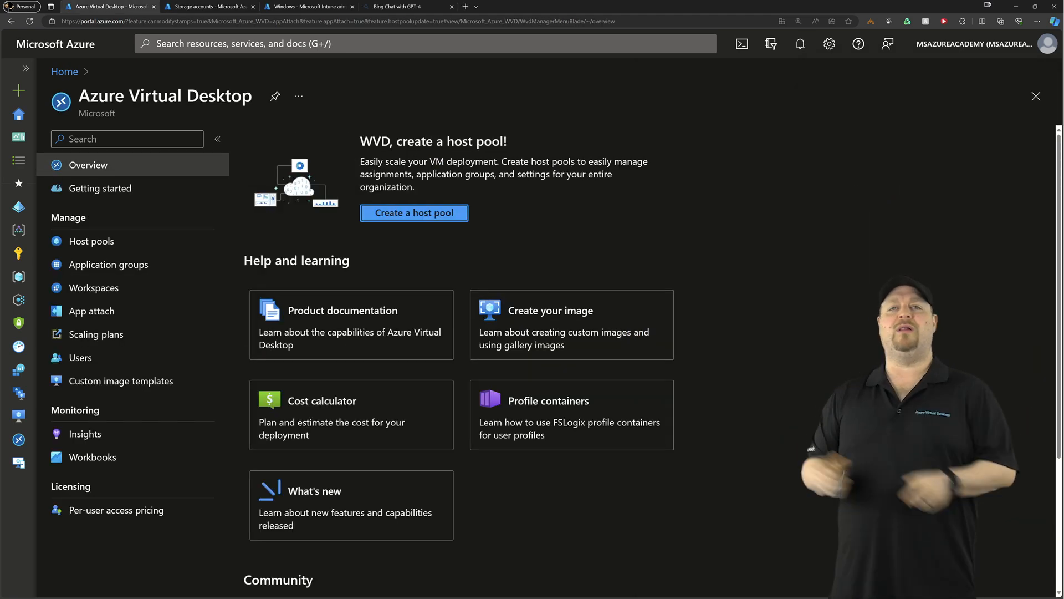
- Create a new App attach package with OneDrivePool as resource group and host pool, East US
{"action": "left_click", "coordinate": [91, 310]}
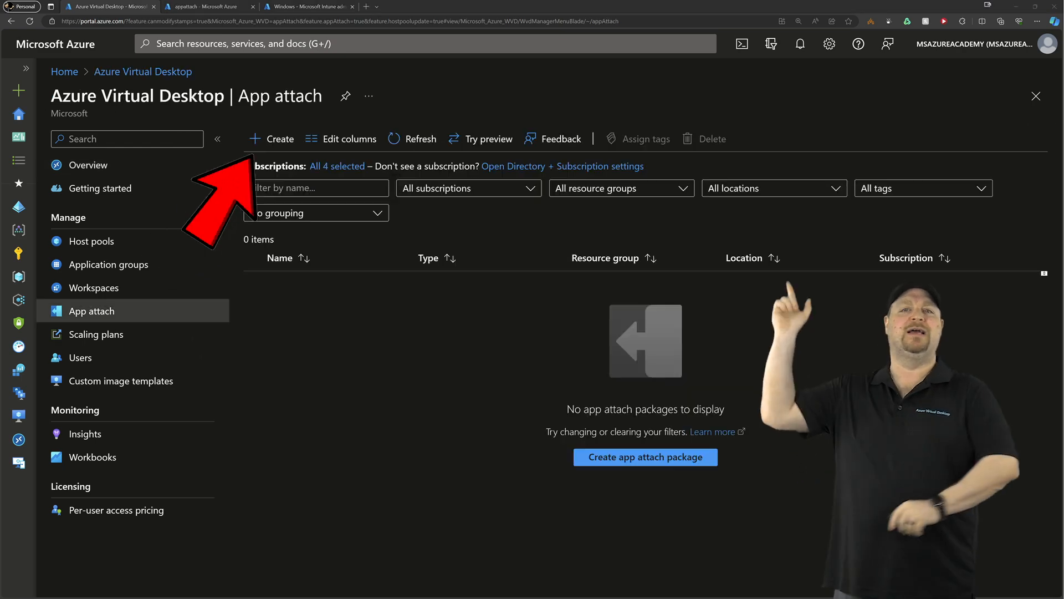
{"action": "left_click", "coordinate": [272, 139]}
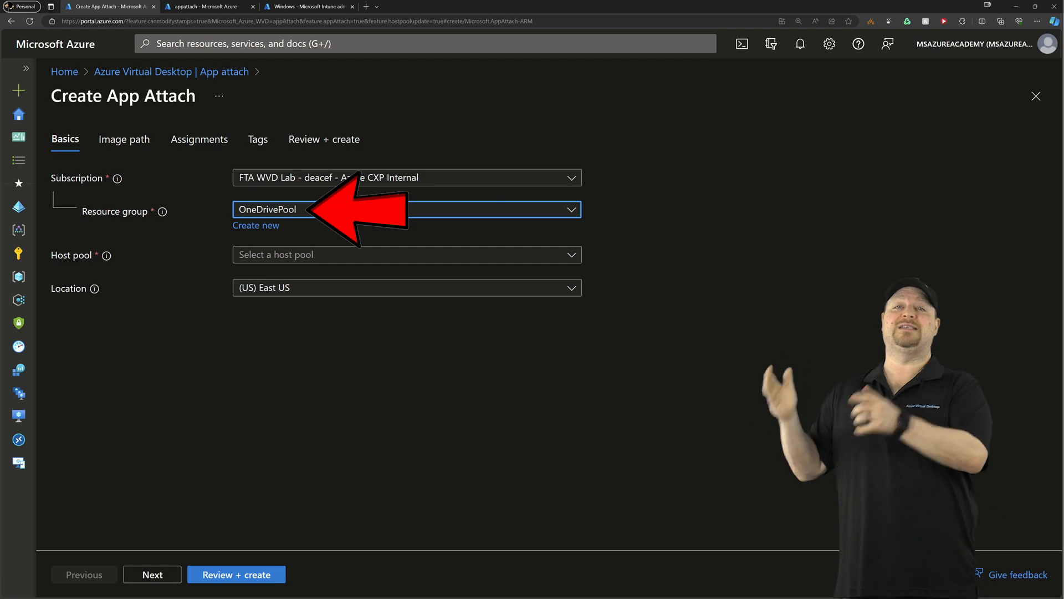
{"action": "left_click", "coordinate": [407, 254]}
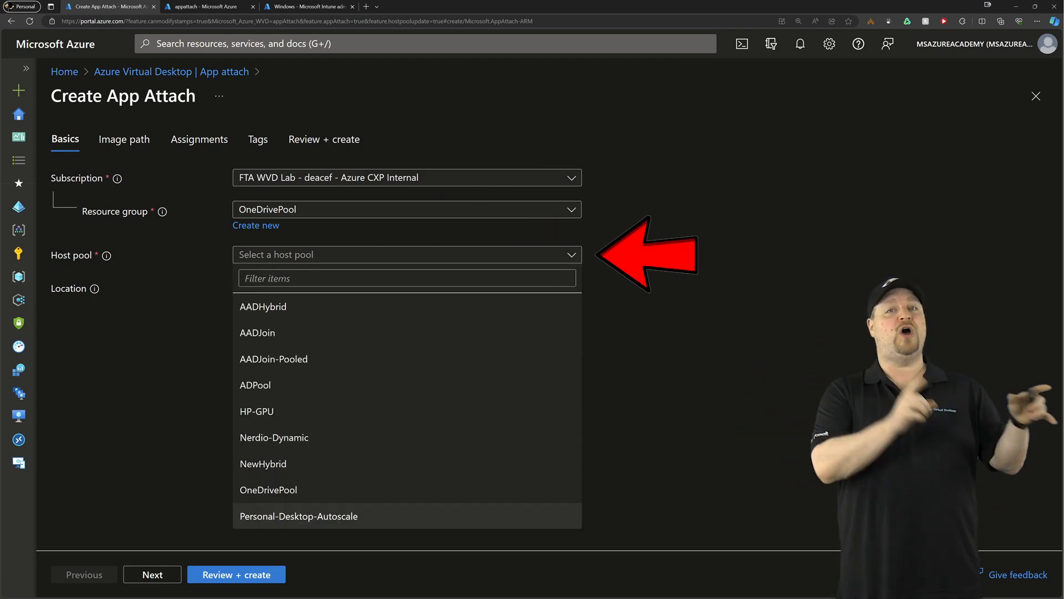
{"action": "left_click", "coordinate": [268, 489]}
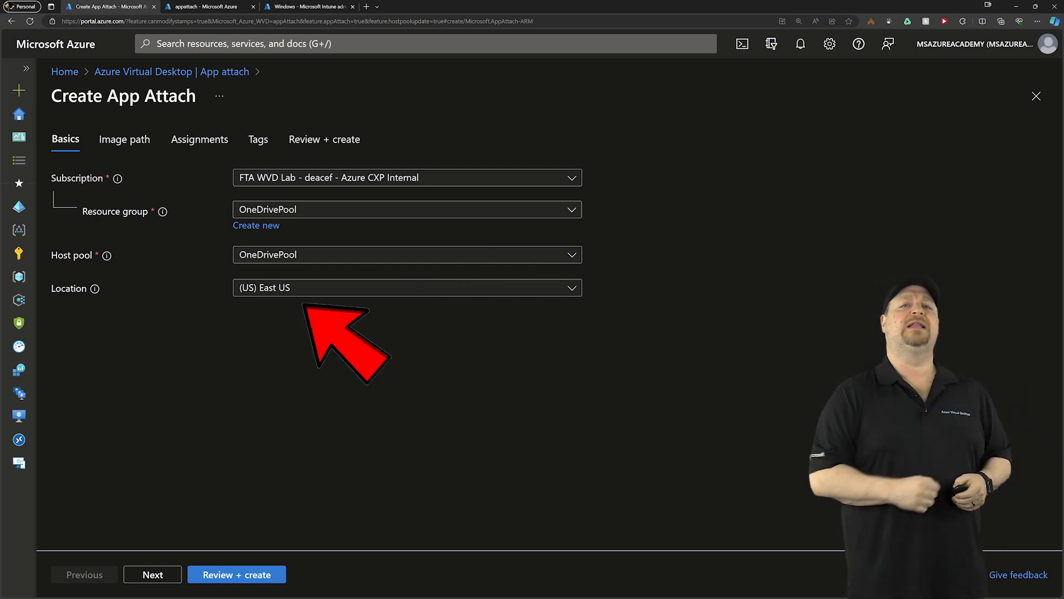
- Point the image path to the NotePadPlus image in appattach001's appattach share
{"action": "left_click", "coordinate": [124, 139]}
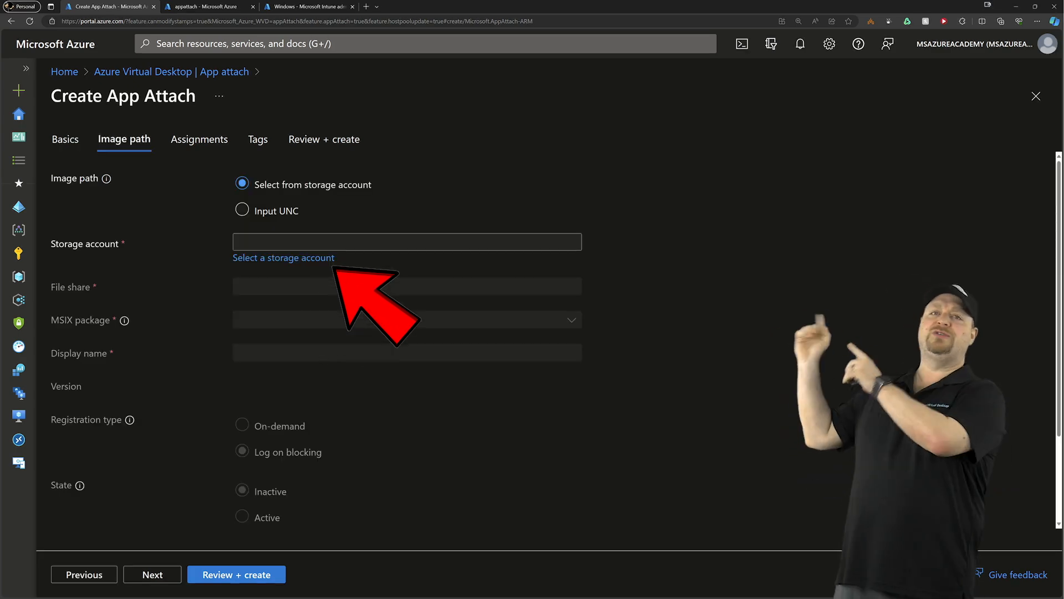
{"action": "left_click", "coordinate": [283, 257]}
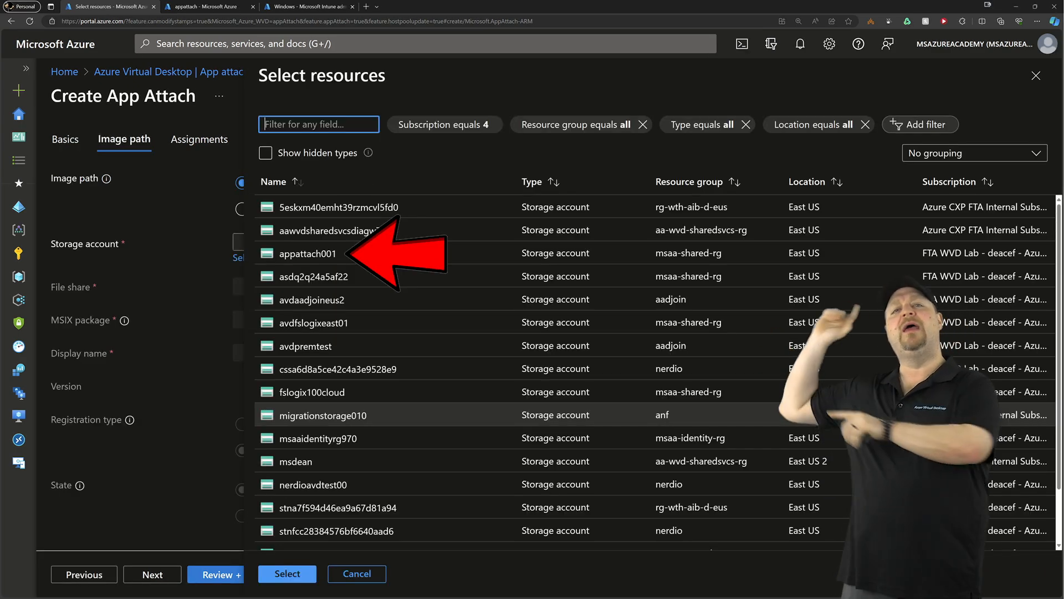
{"action": "left_click", "coordinate": [306, 253]}
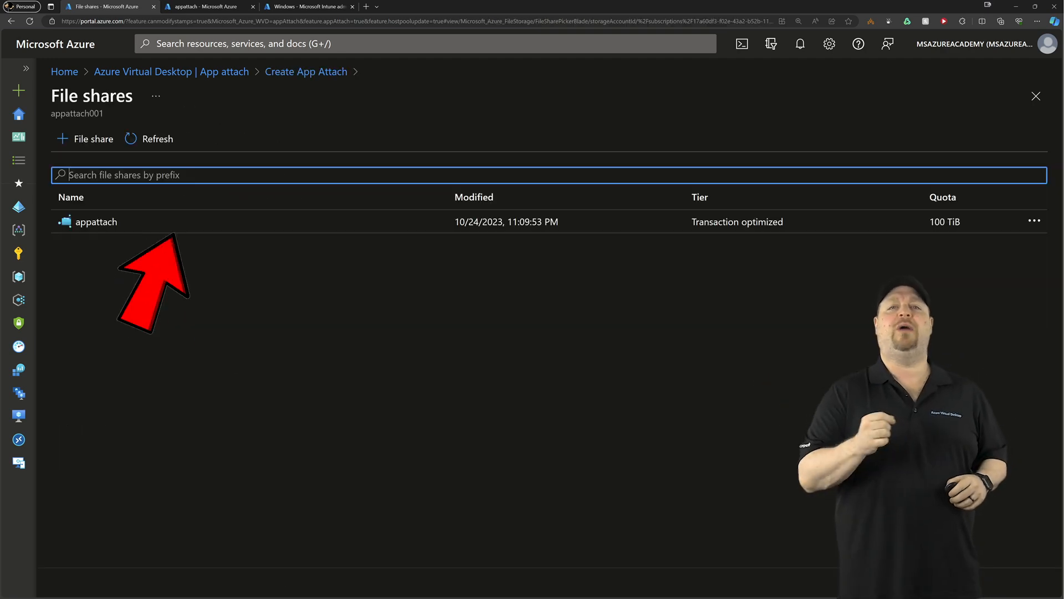
{"action": "left_click", "coordinate": [96, 222]}
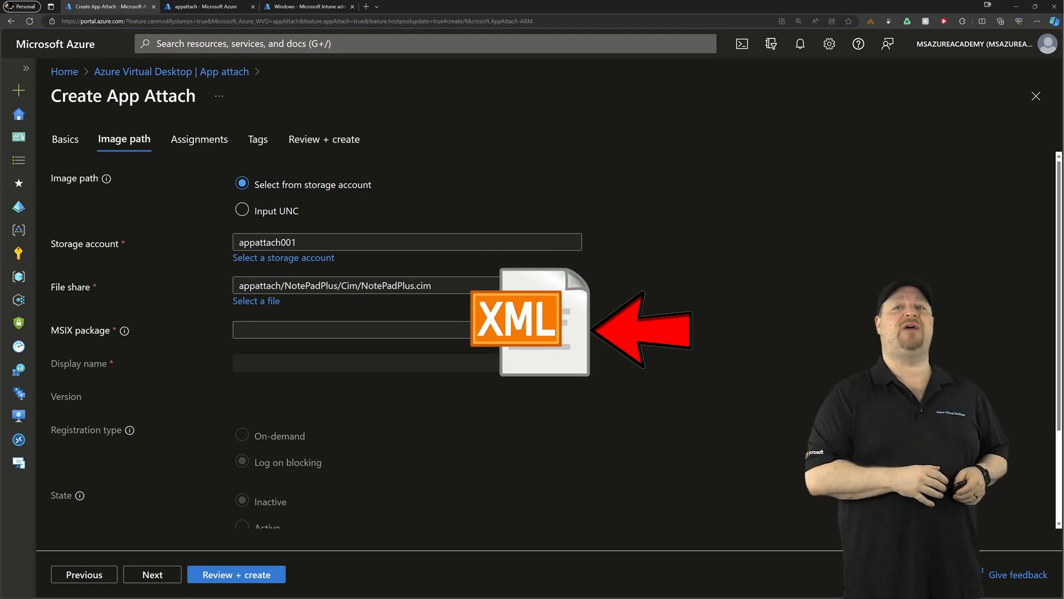
- Choose the NotePad++ 7.9.5.0 x64 MSIX package and set its State to Active
{"action": "left_click", "coordinate": [406, 329]}
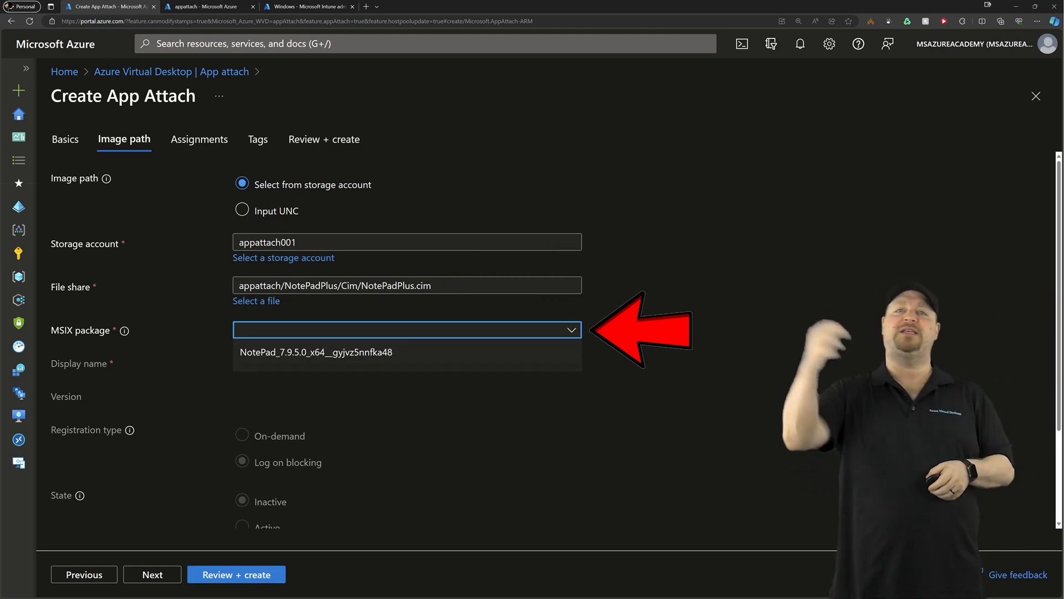
{"action": "left_click", "coordinate": [317, 352]}
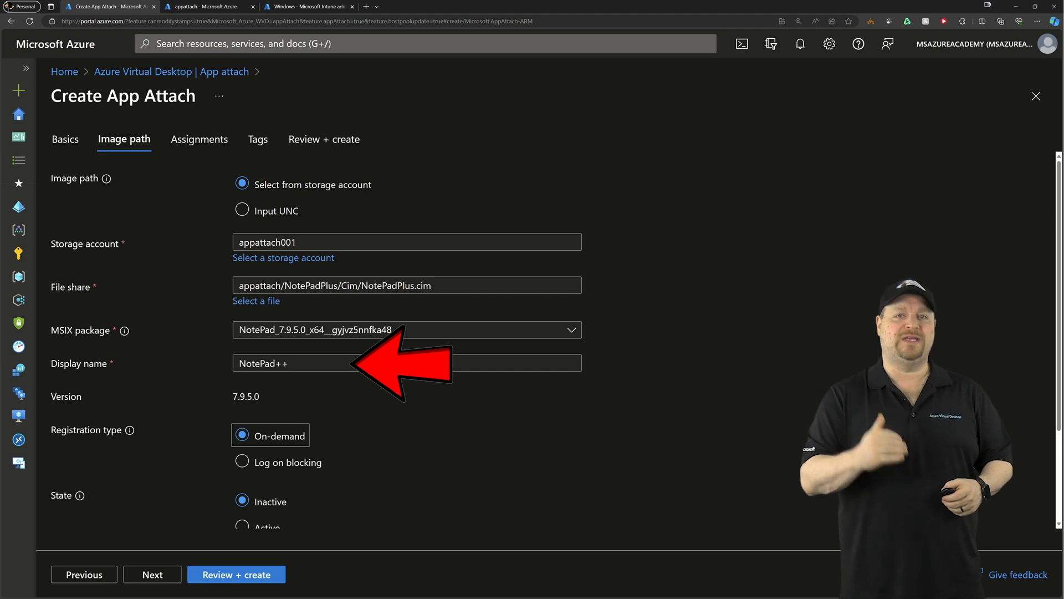
{"action": "scroll", "scroll_direction": "down", "scroll_amount": 3}
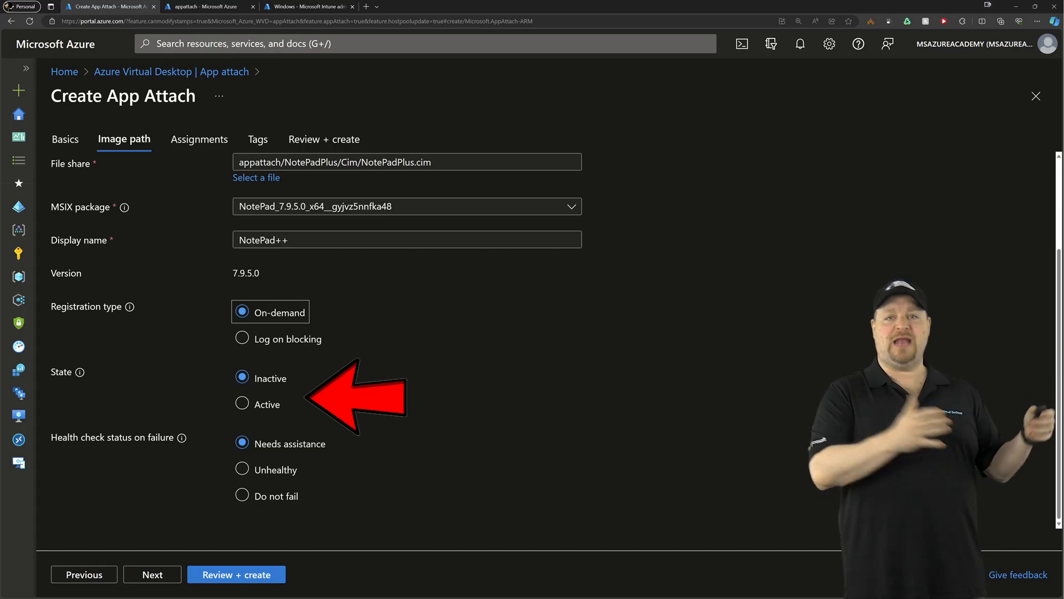
{"action": "left_click", "coordinate": [241, 404]}
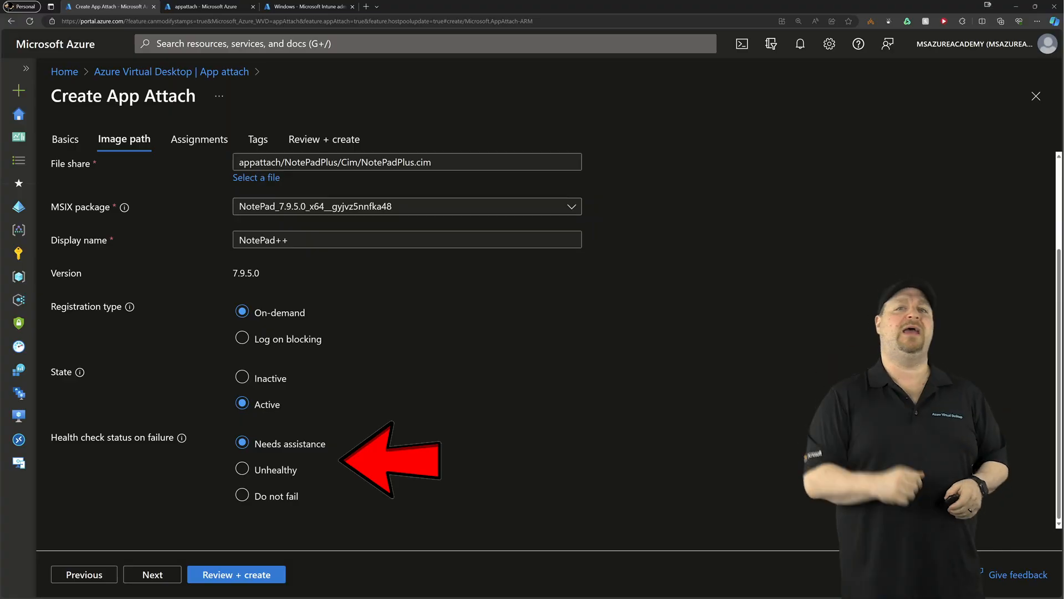
{"action": "left_click", "coordinate": [199, 139]}
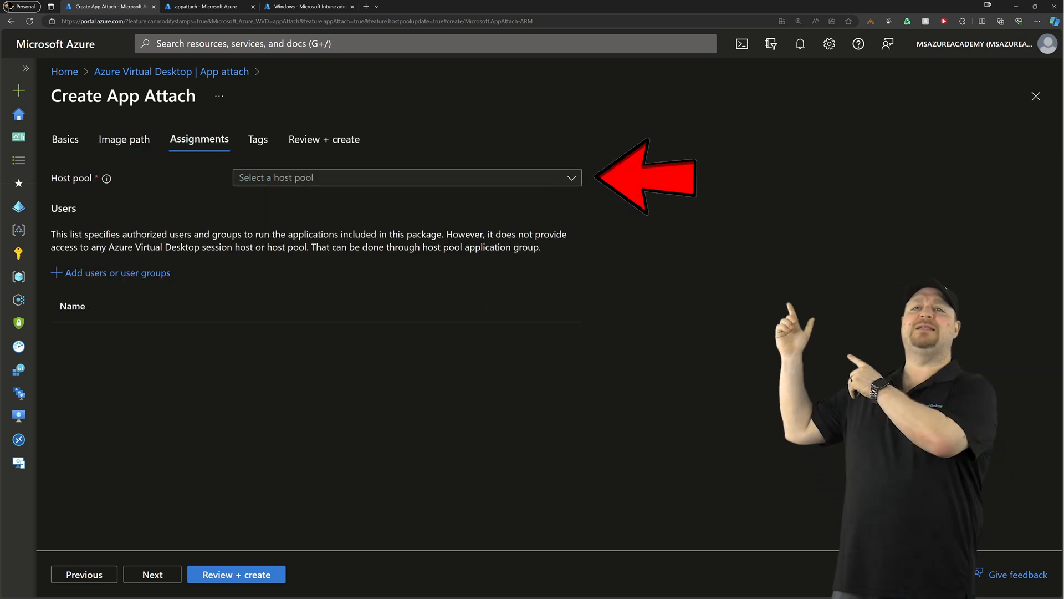
- Assign five host pools, including OneDrivePool and ADPool, and five users such as Spiderman
{"action": "left_click", "coordinate": [407, 178]}
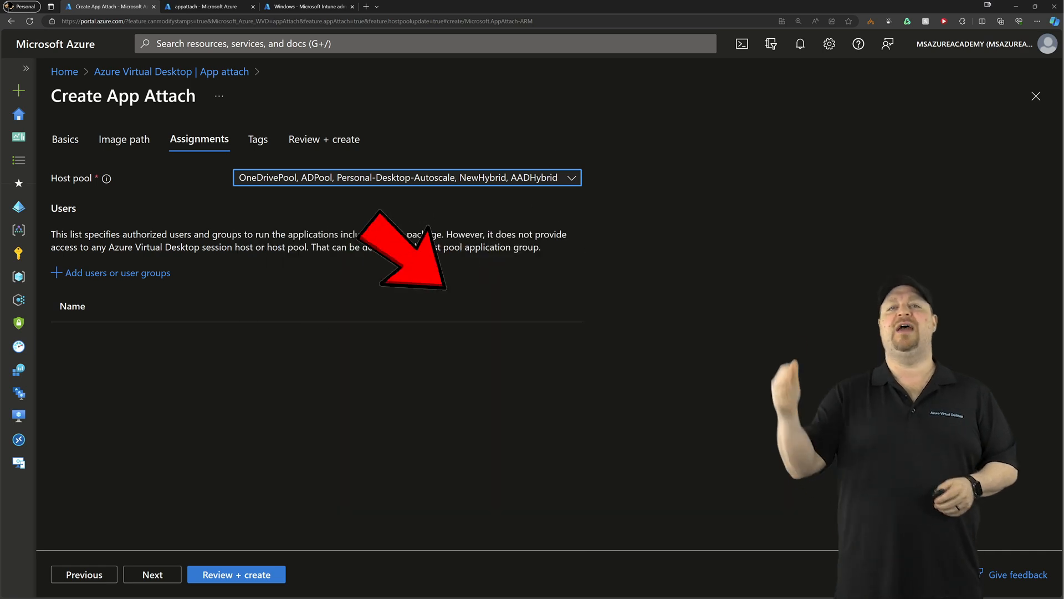
{"action": "left_click", "coordinate": [117, 272]}
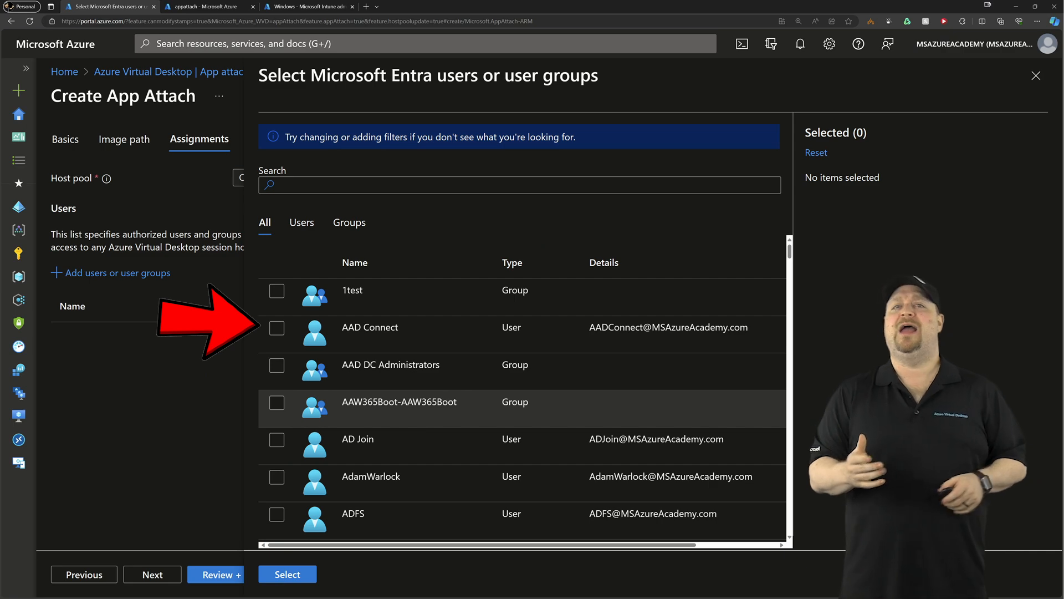
{"action": "type", "text": "spiderman"}
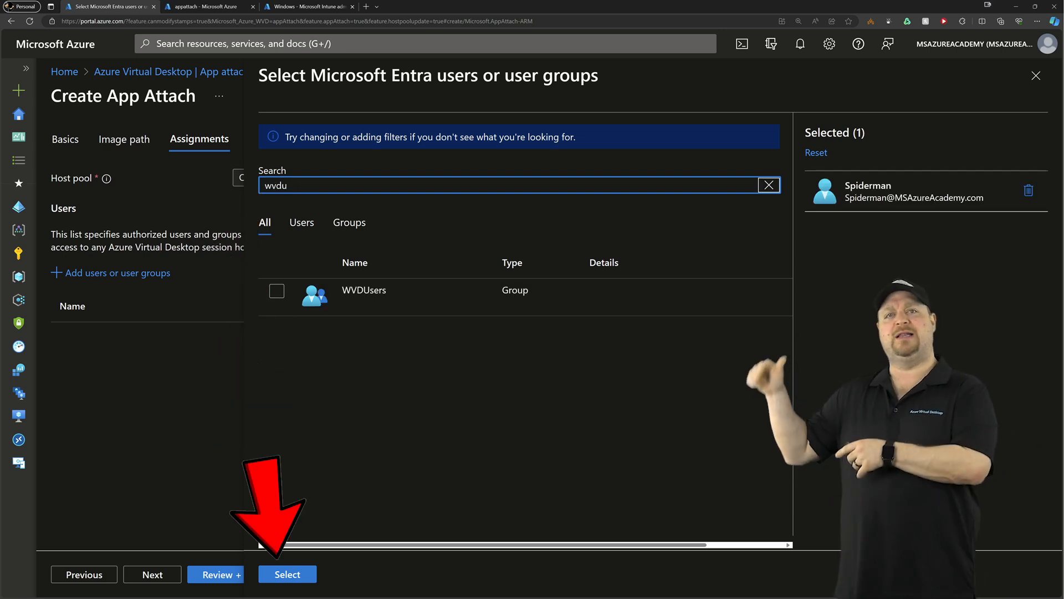
{"action": "left_click", "coordinate": [286, 574]}
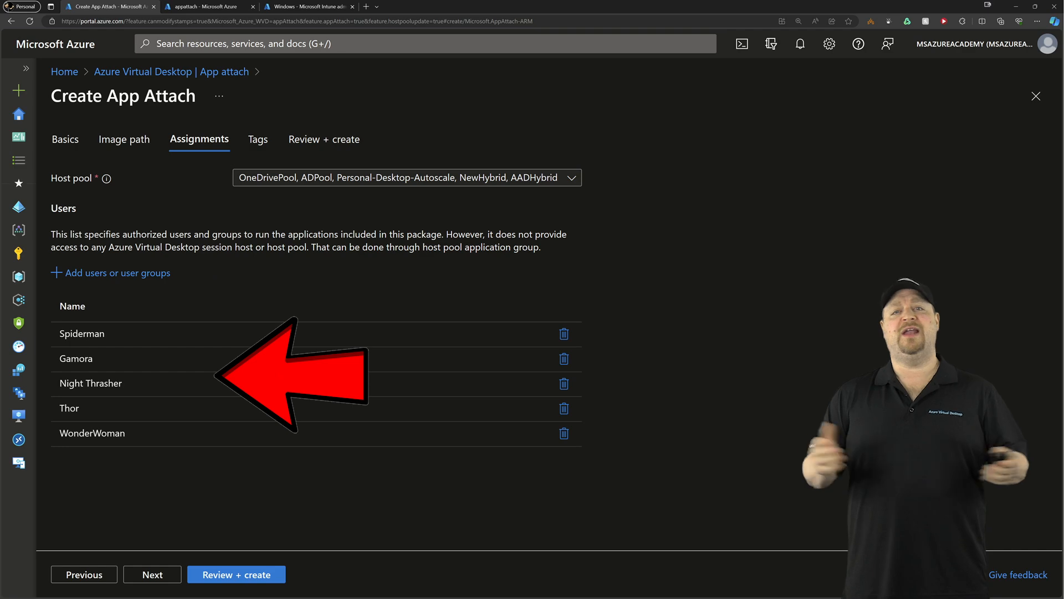
{"action": "left_click", "coordinate": [258, 139]}
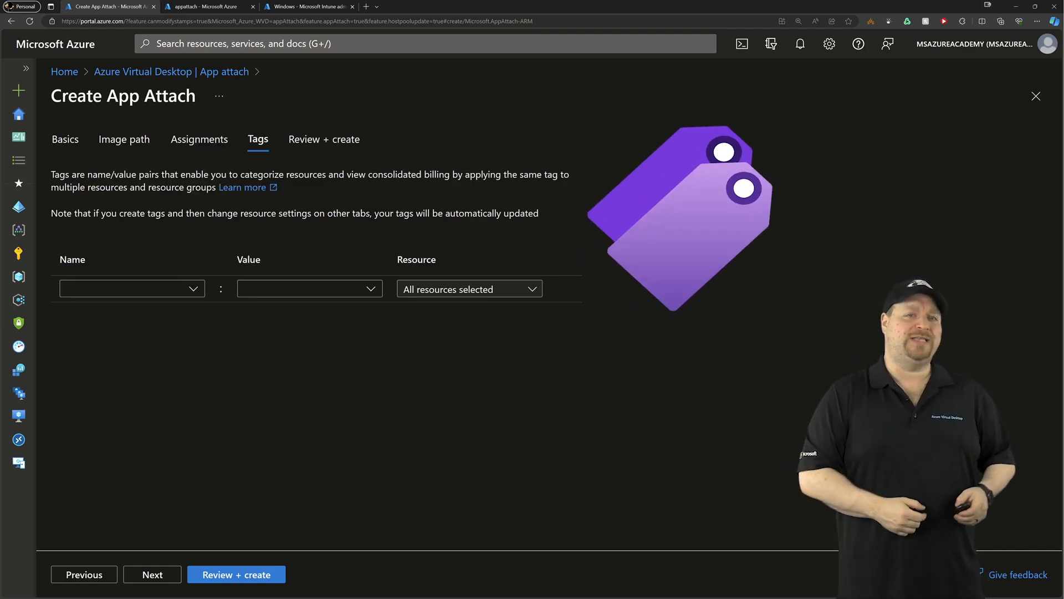
- Enter the tag value x1234 and create the NotePad App attach package
{"action": "type", "text": "x1234"}
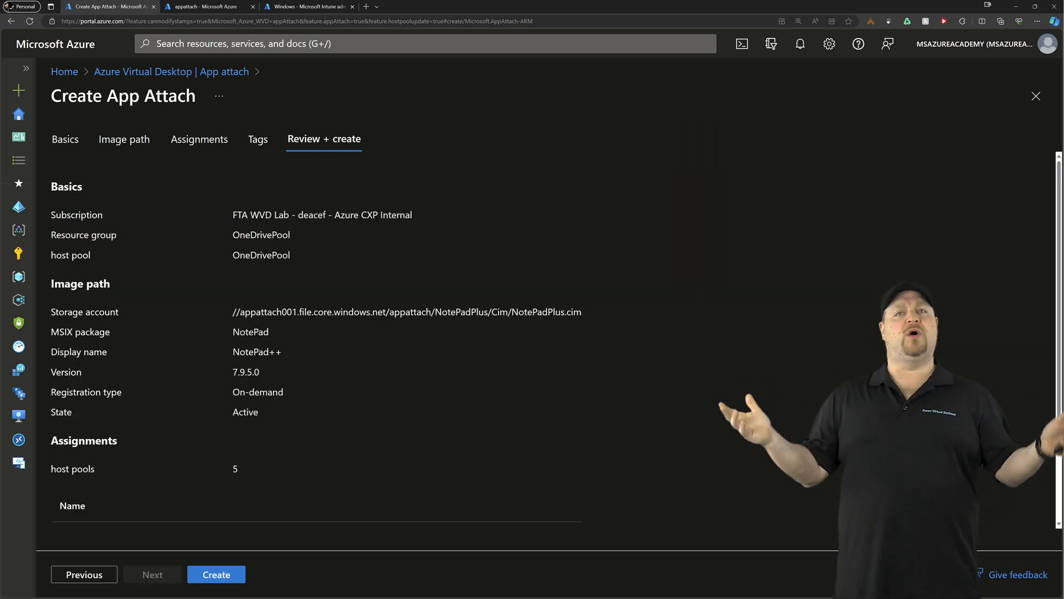
{"action": "left_click", "coordinate": [216, 573]}
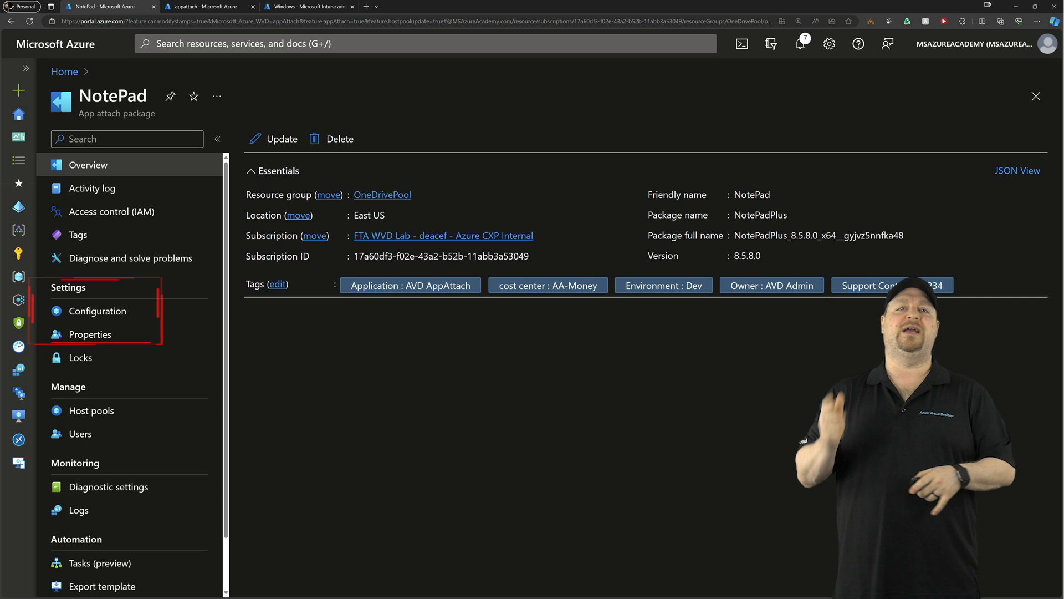
- Review the NotePad package's Configuration, Users and Host pools, then open OneDrivePool
{"action": "left_click", "coordinate": [97, 311]}
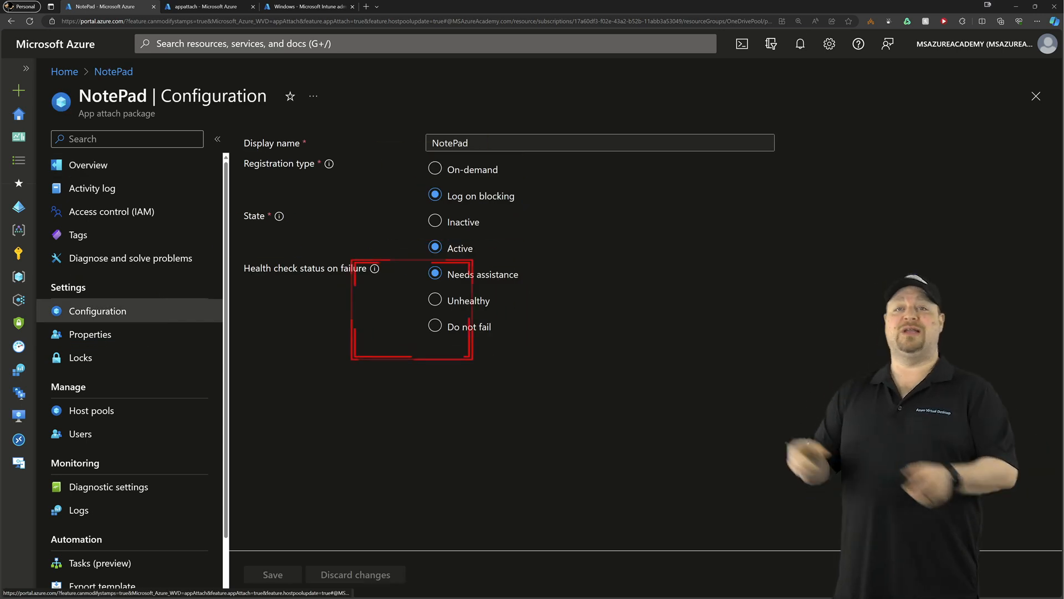
{"action": "left_click", "coordinate": [79, 433]}
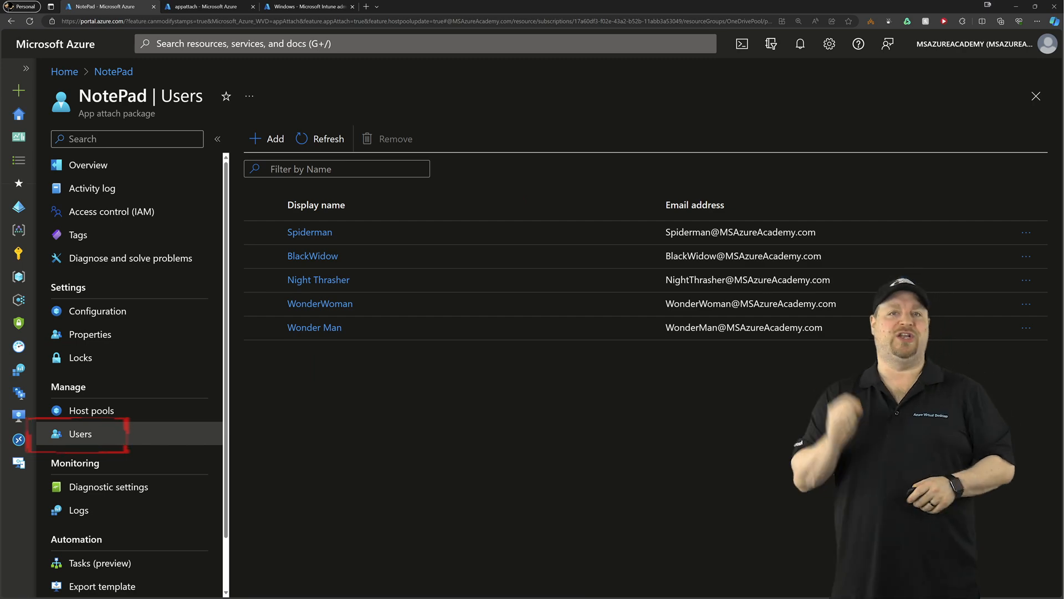
{"action": "left_click", "coordinate": [90, 410]}
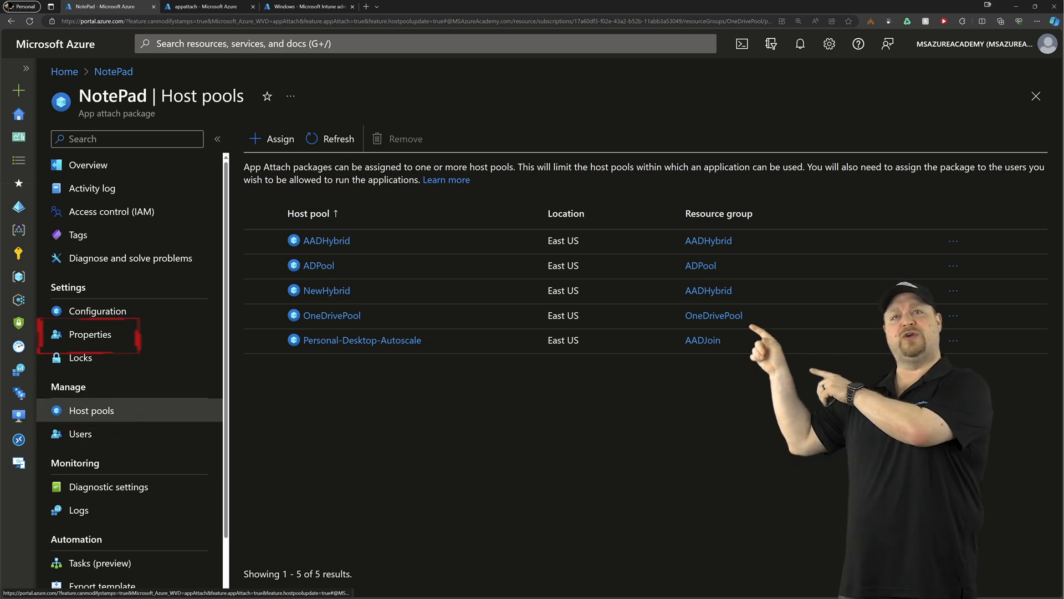
{"action": "left_click", "coordinate": [90, 333]}
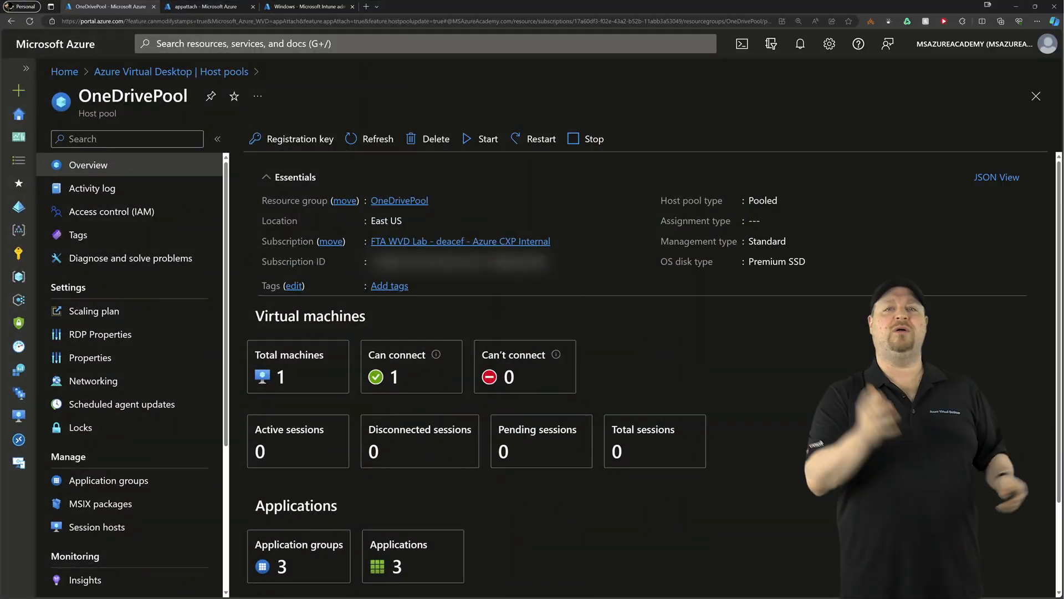
- Add an app to OneDrive-RemoteApps-1 from the NotePad App Attach package, identifier OneDrive-Notepad
{"action": "left_click", "coordinate": [108, 480]}
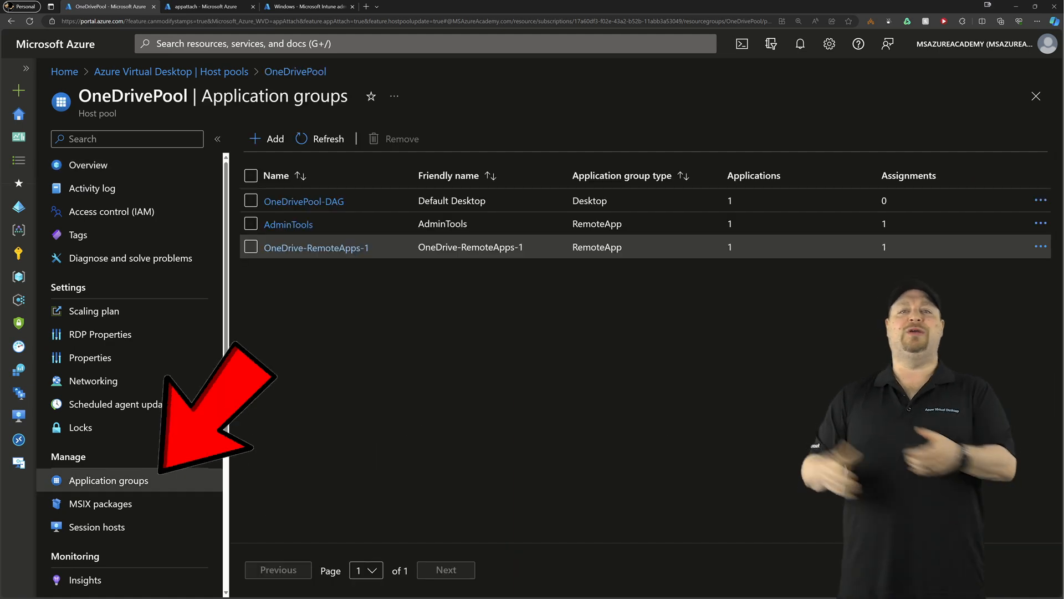
{"action": "left_click", "coordinate": [315, 247]}
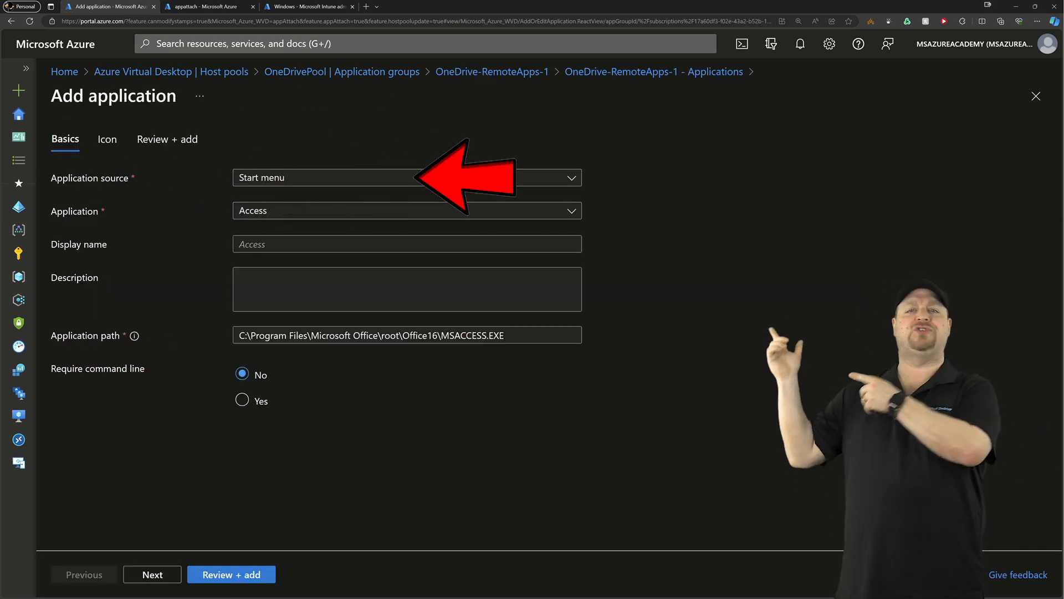
{"action": "left_click", "coordinate": [406, 177]}
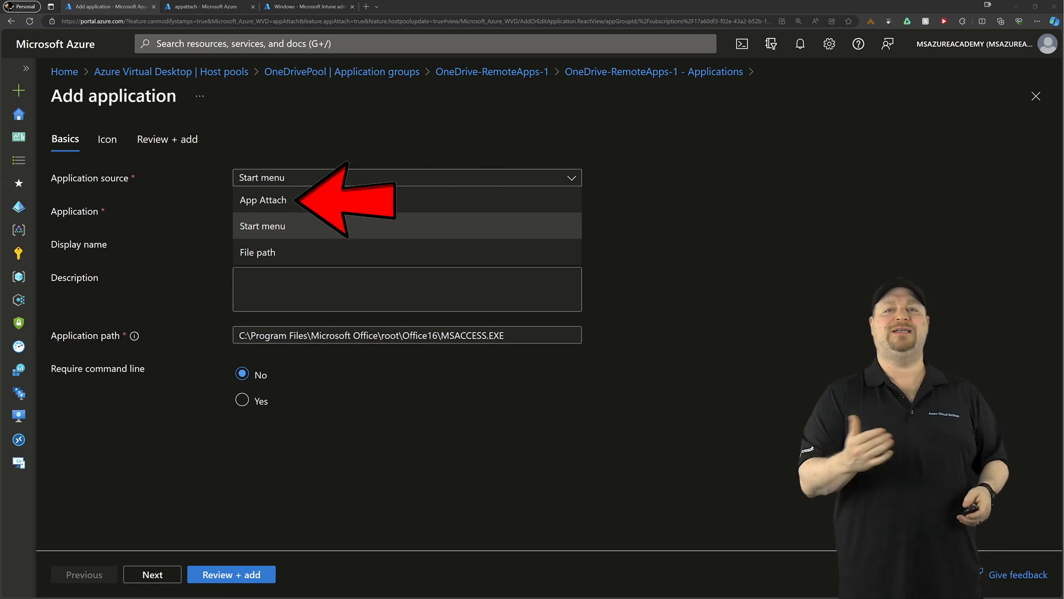
{"action": "left_click", "coordinate": [263, 199]}
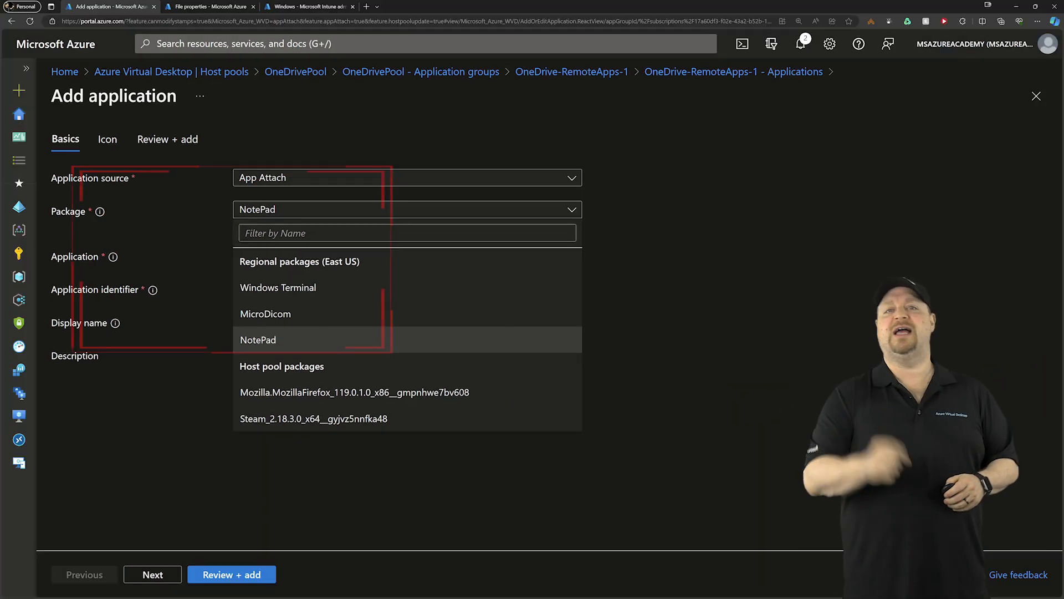
{"action": "left_click", "coordinate": [258, 339]}
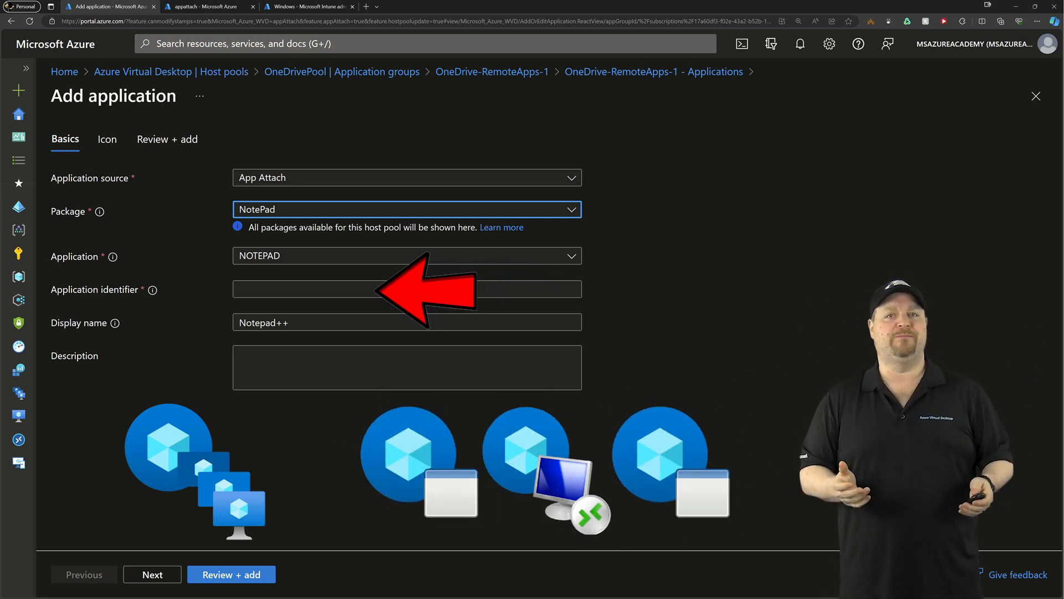
{"action": "type", "text": "OneDrive-Notepad"}
{"action": "left_click", "coordinate": [408, 367]}
{"action": "type", "text": "App Attach - NotePad++ for the OneDrive Pool"}
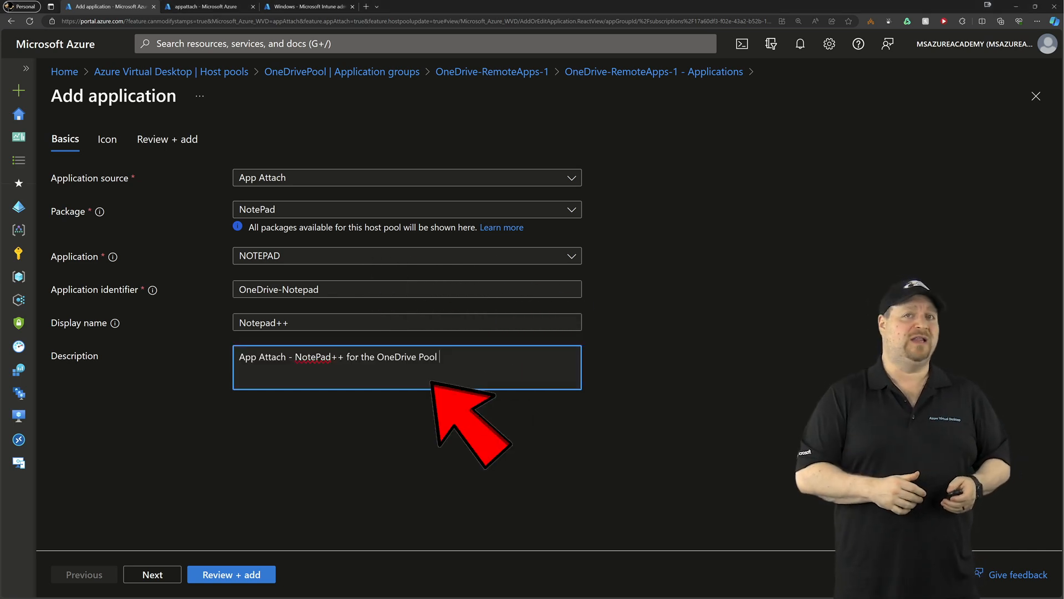
{"action": "left_click", "coordinate": [107, 139]}
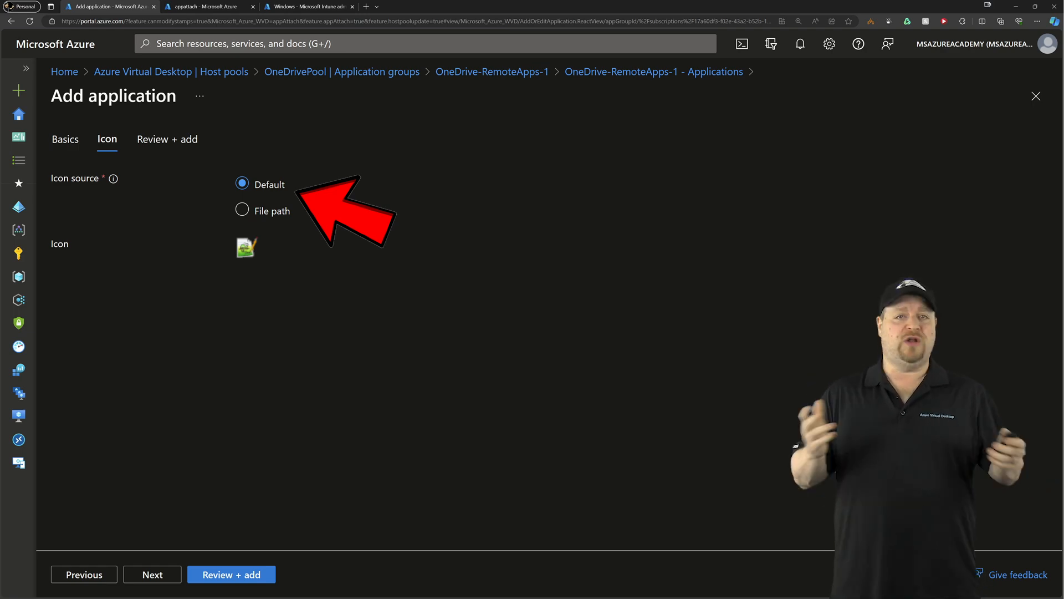
- Review and add Notepad++ to OneDrive-RemoteApps-1, keeping the default icon
{"action": "left_click", "coordinate": [242, 211]}
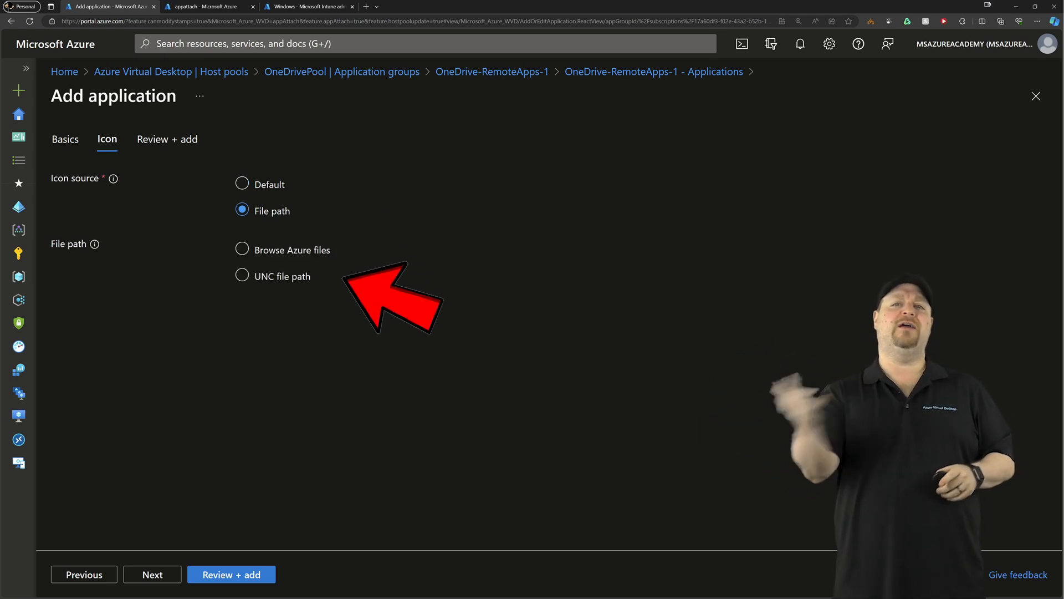
{"action": "left_click", "coordinate": [166, 140]}
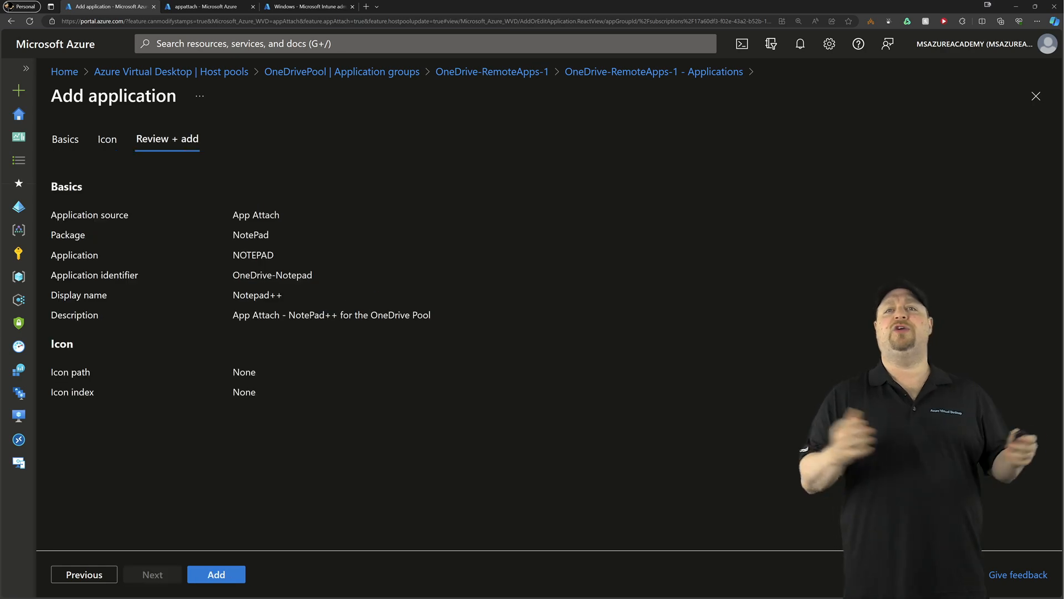
{"action": "left_click", "coordinate": [216, 574]}
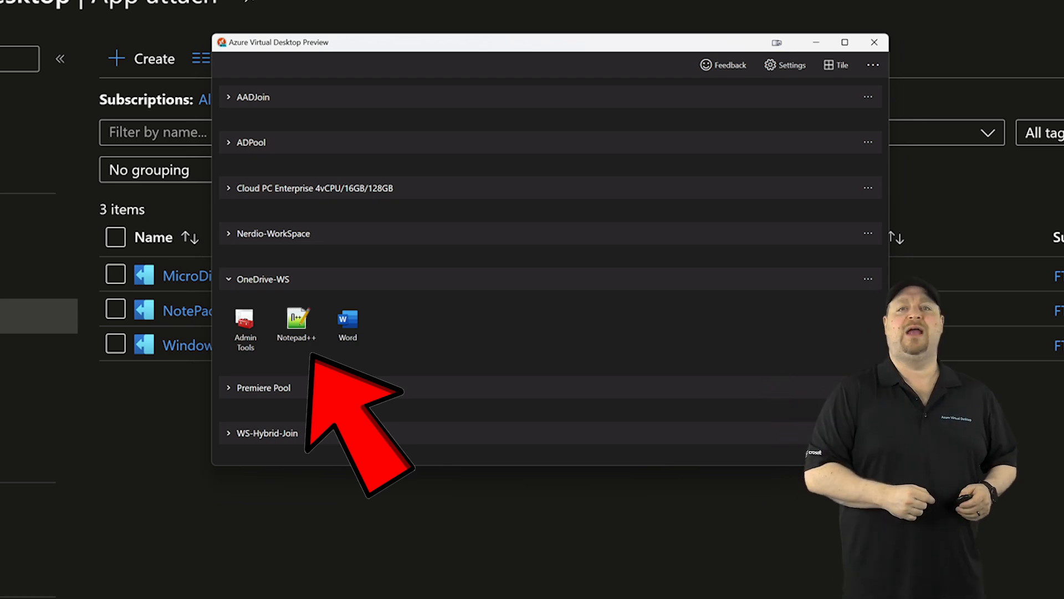
- Launch the Notepad++ RemoteApp from OneDrive-WS and find Notepad++ in the desktop session's Start menu
{"action": "double_click", "coordinate": [296, 319]}
{"action": "type", "text": "this is the coolest thing ever!"}
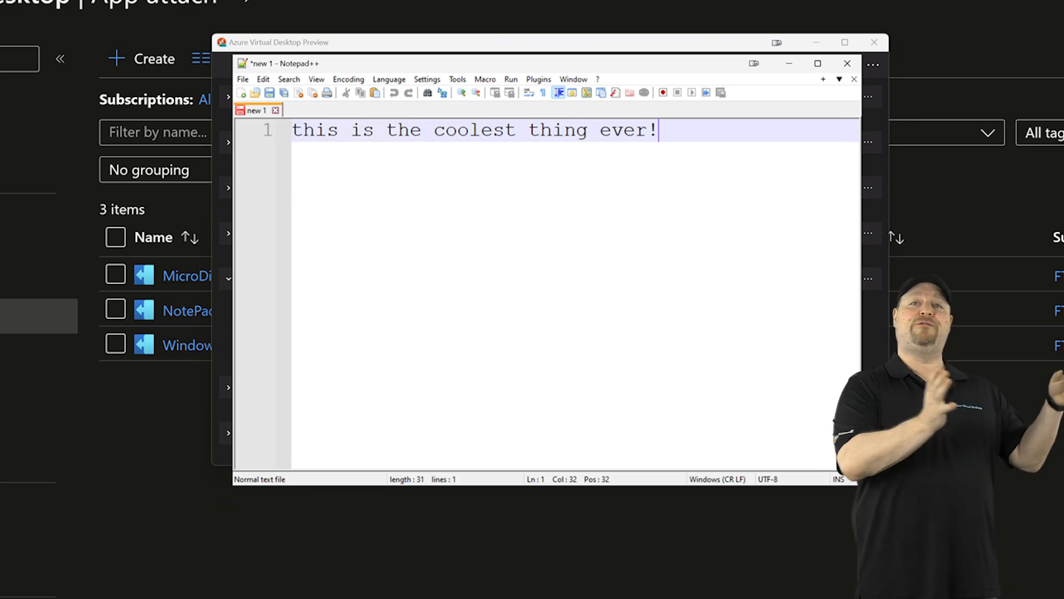
{"action": "left_click", "coordinate": [847, 63]}
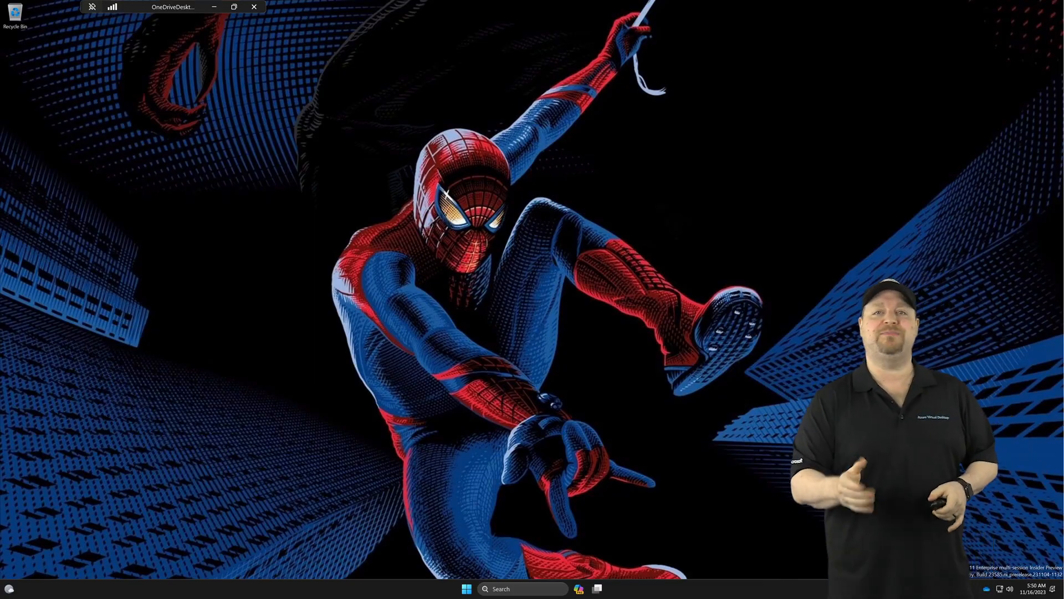
{"action": "left_click", "coordinate": [466, 589]}
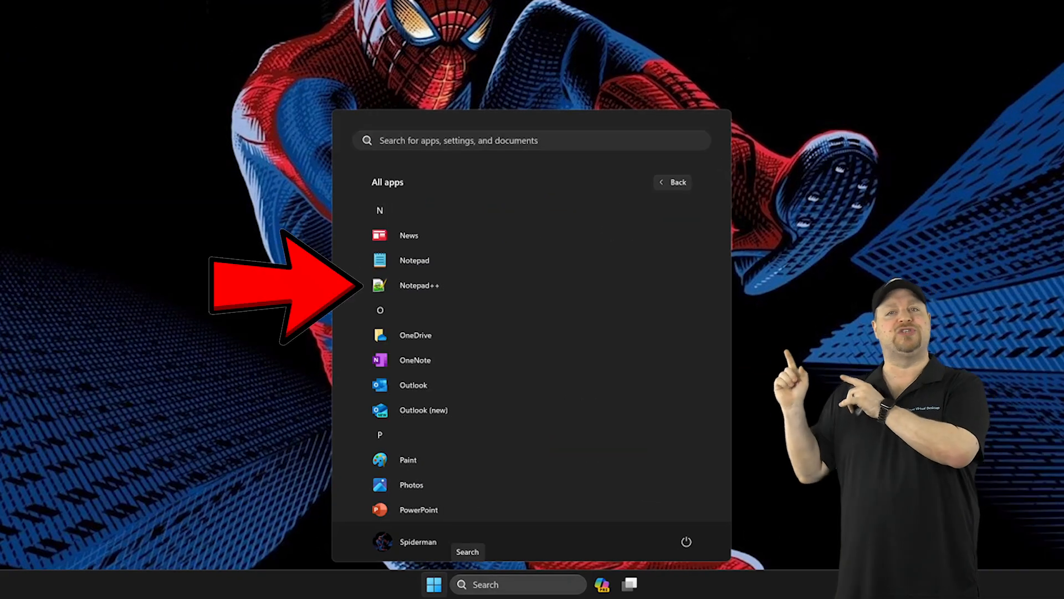